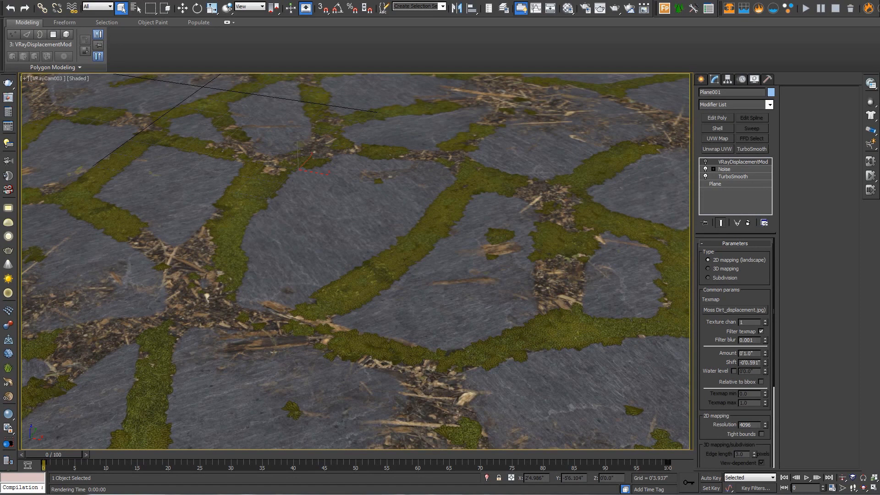
mouse_move(418, 228)
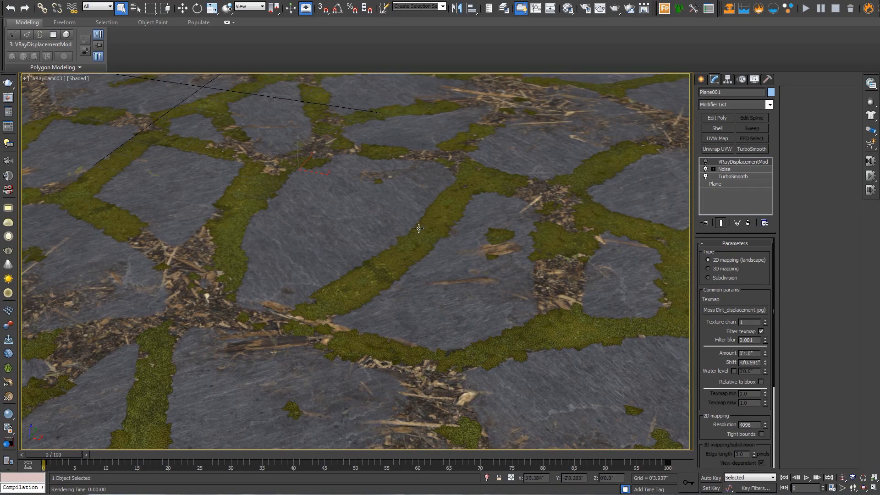
mouse_move(411, 211)
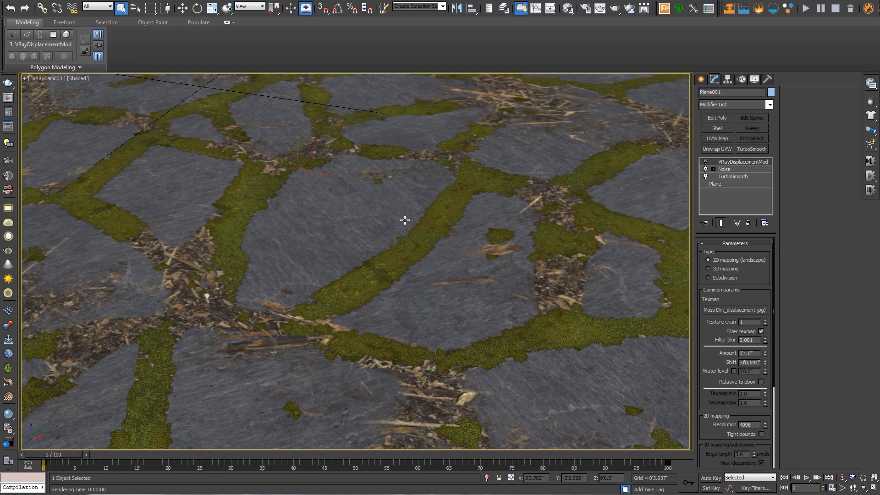
mouse_move(628, 472)
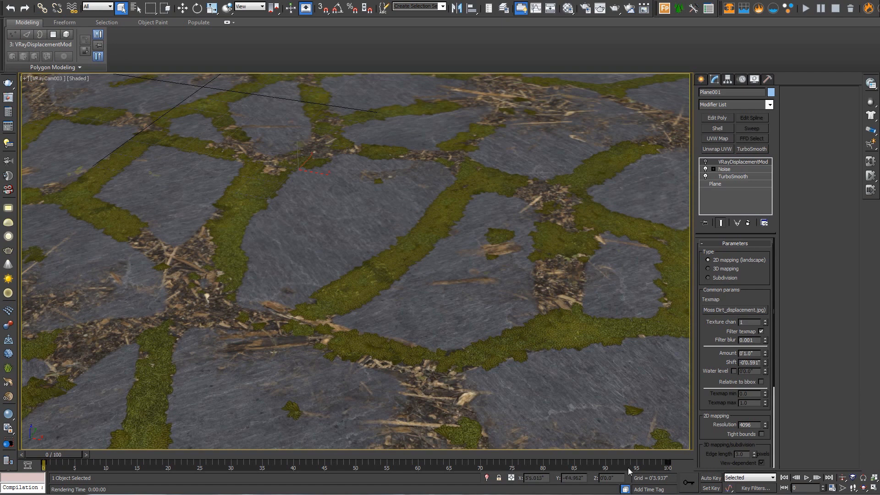
mouse_move(510, 307)
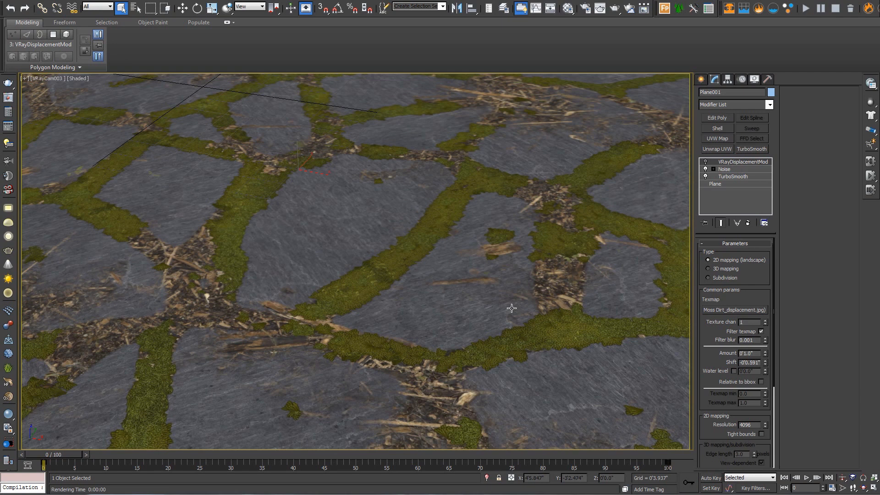
mouse_move(490, 273)
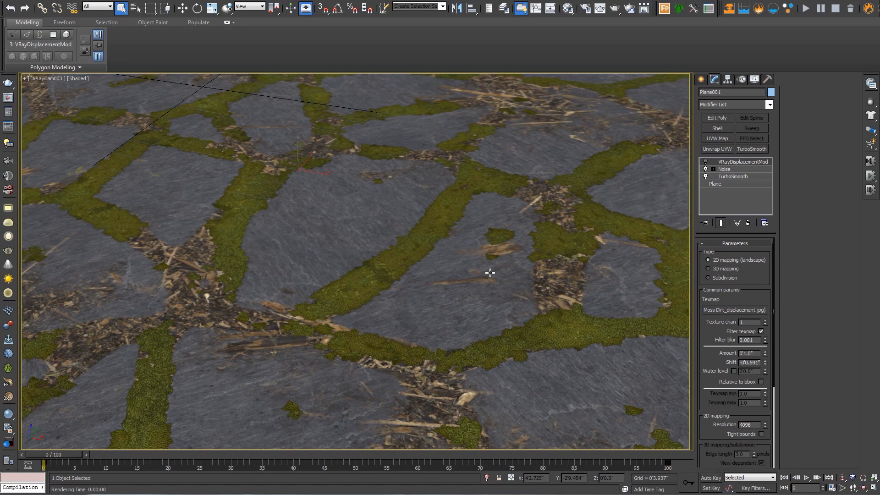
mouse_move(490, 273)
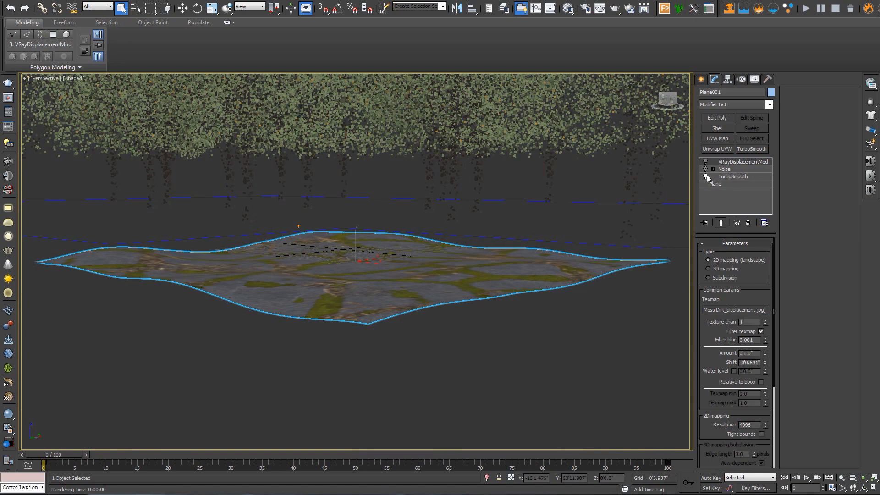
- Review the Noise modifier's scale 100 and vertical strength, then reselect the slate plane in VRayCam003
left_click(725, 170)
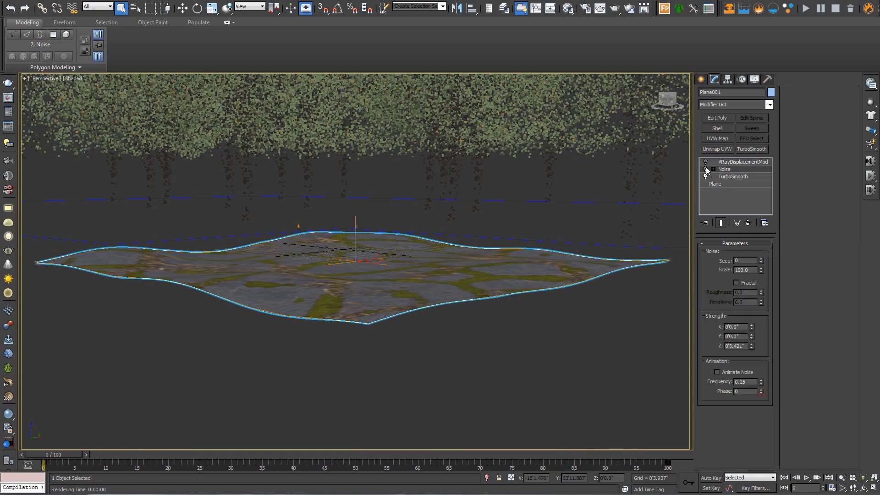
left_click(706, 170)
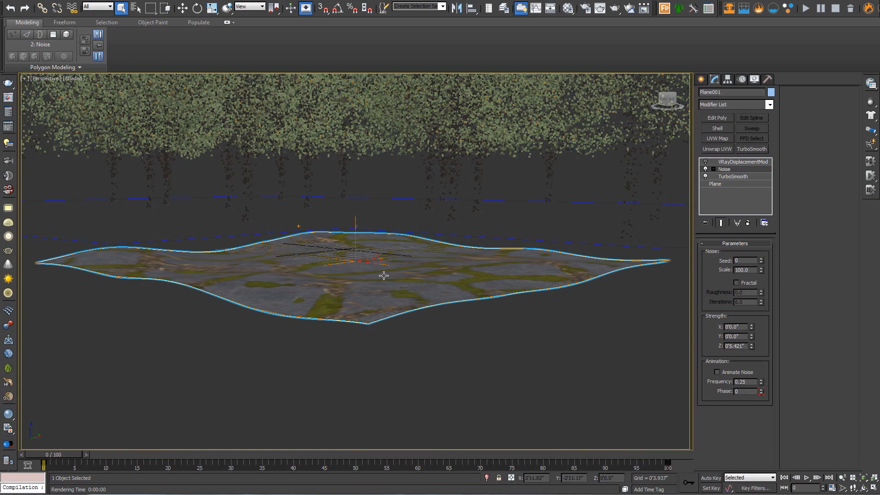
mouse_move(358, 255)
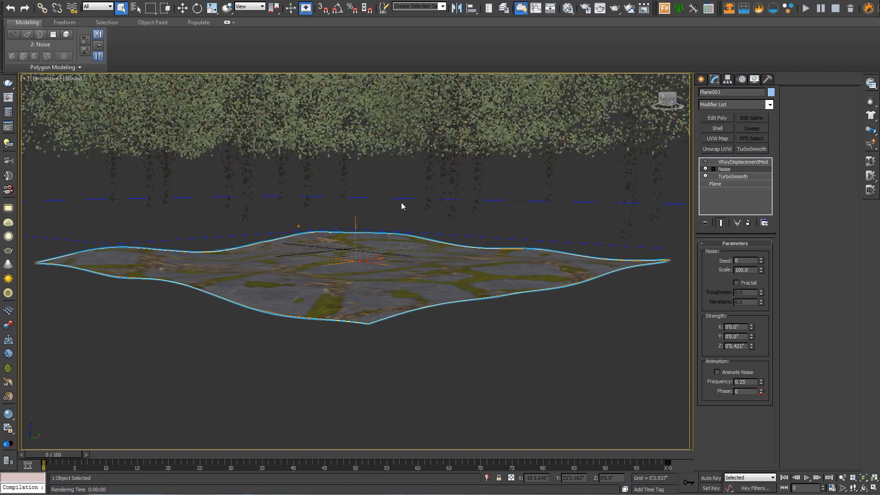
mouse_move(381, 232)
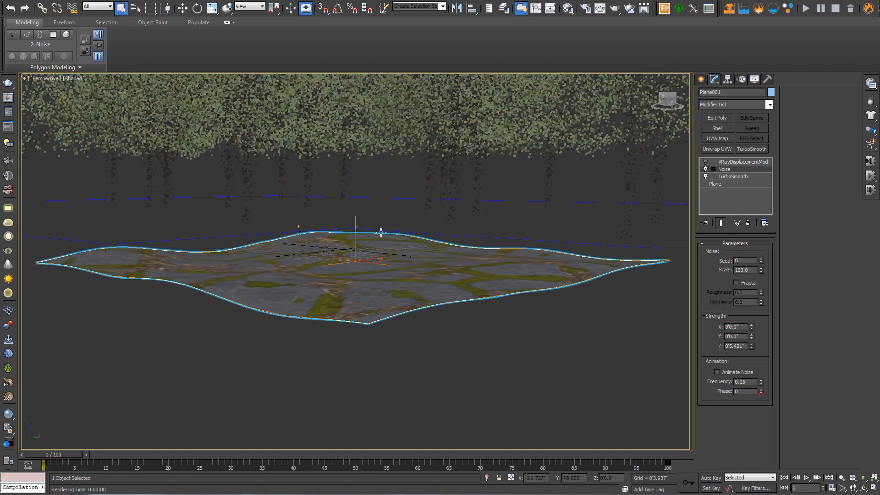
mouse_move(360, 243)
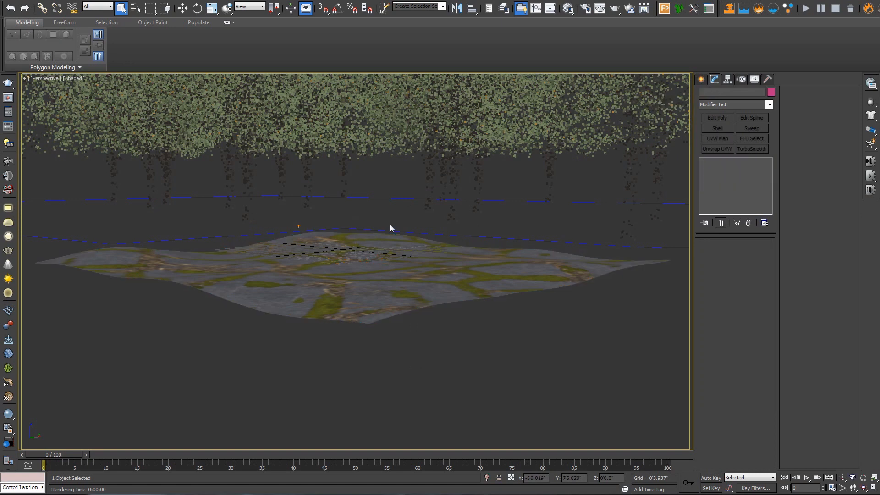
left_click(567, 8)
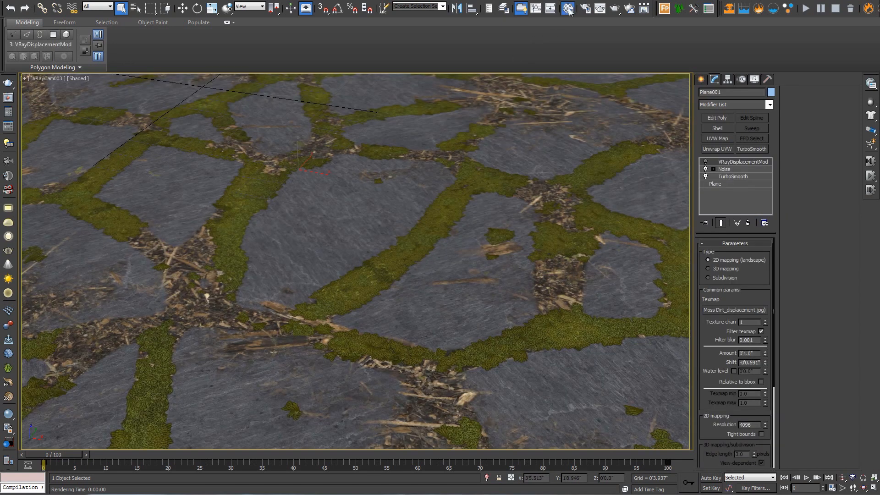
- Bring up the Material Editor with a default VRayMtl beside the Slate Moss Dirt texture folder
left_click(568, 8)
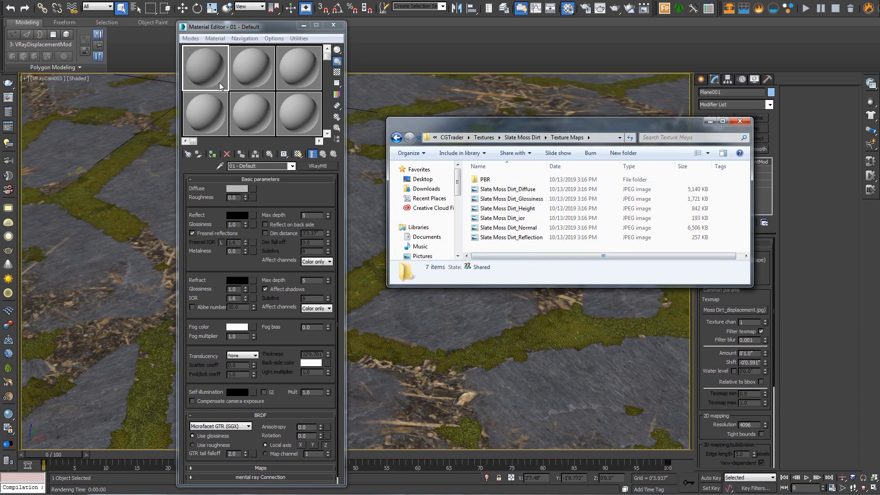
mouse_move(216, 90)
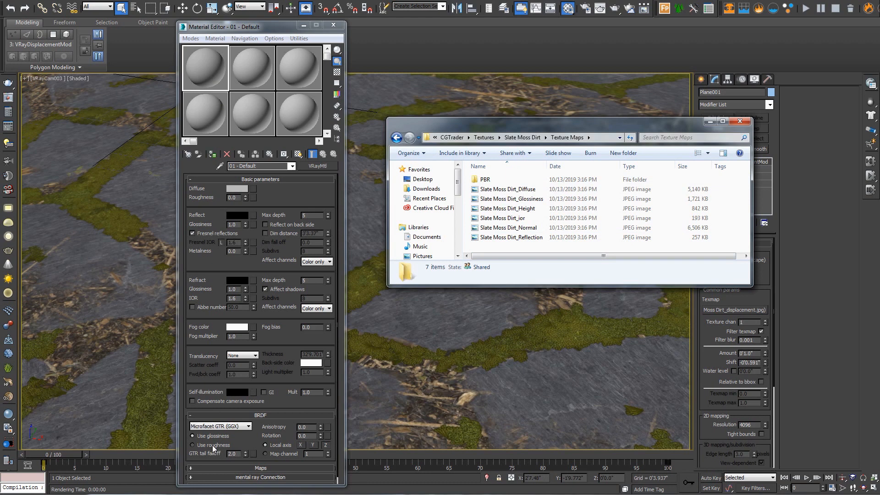
mouse_move(502, 267)
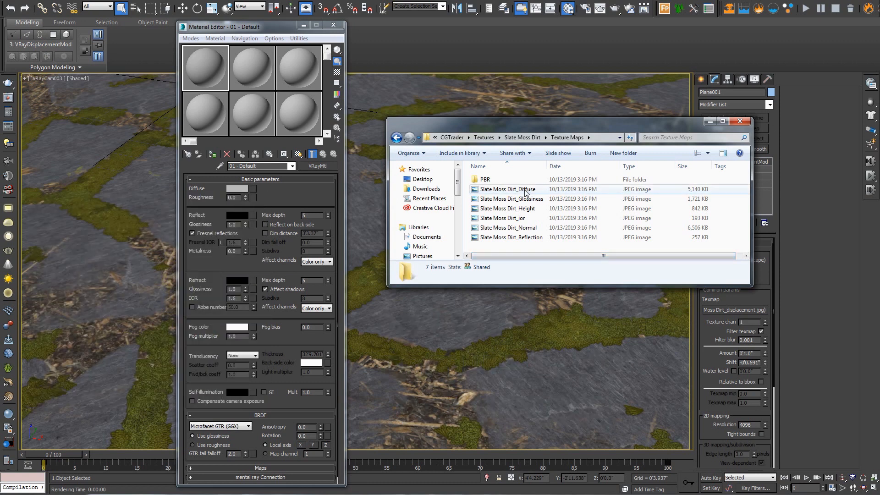
- Load the Slate Moss Dirt Diffuse, Reflection, Glossiness and ior JPEGs into their matching map slots
left_click(508, 189)
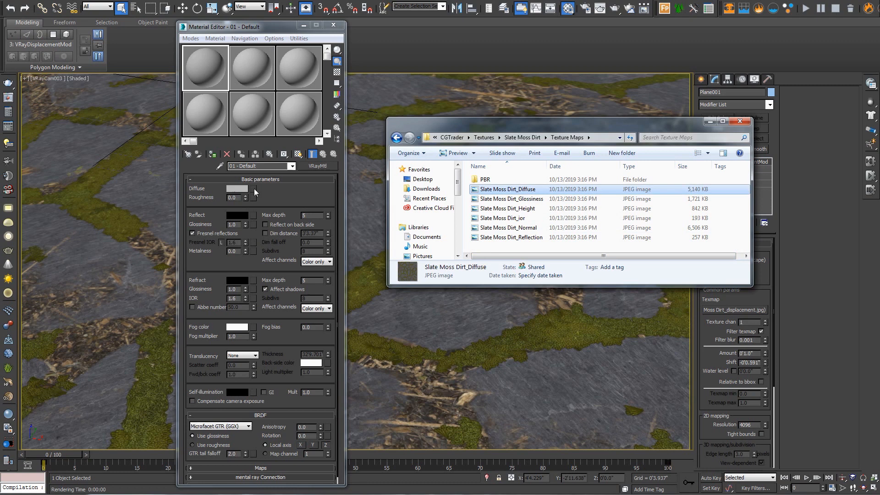
left_click(511, 237)
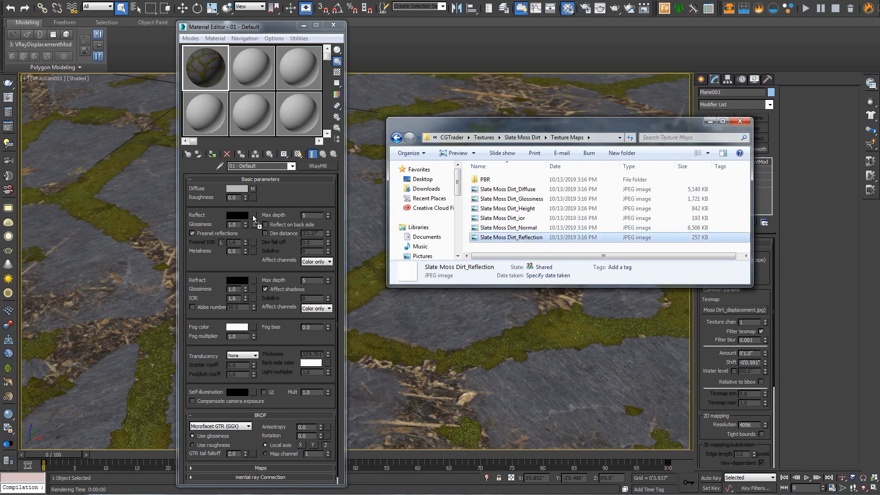
left_click(512, 198)
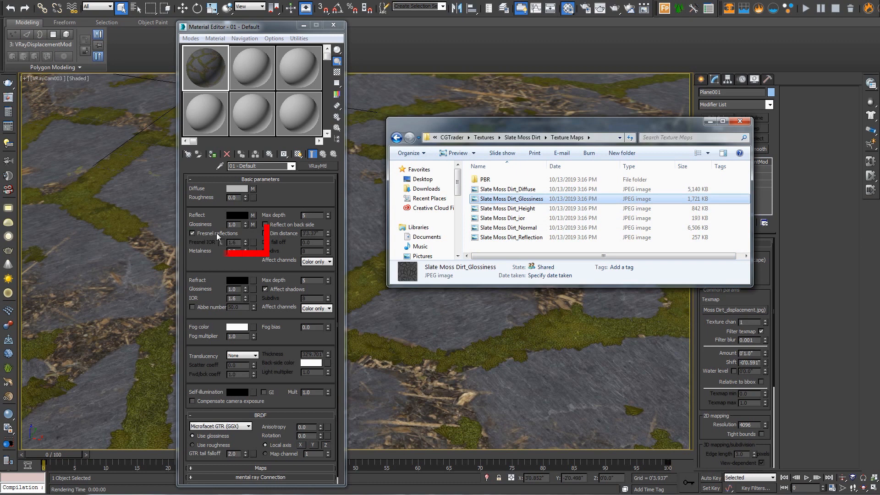
left_click(740, 121)
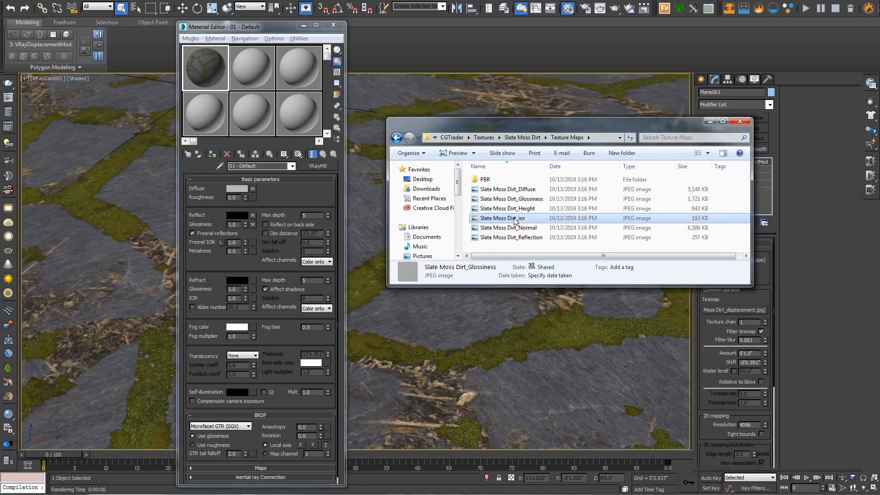
left_click(502, 218)
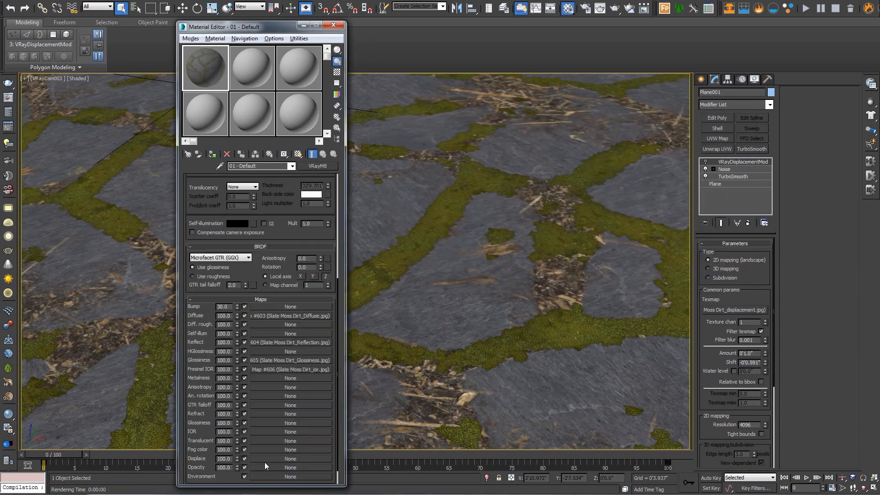
- Put a VRayNormalMap into the material's Bump slot in the Maps rollout
scroll("down", 3)
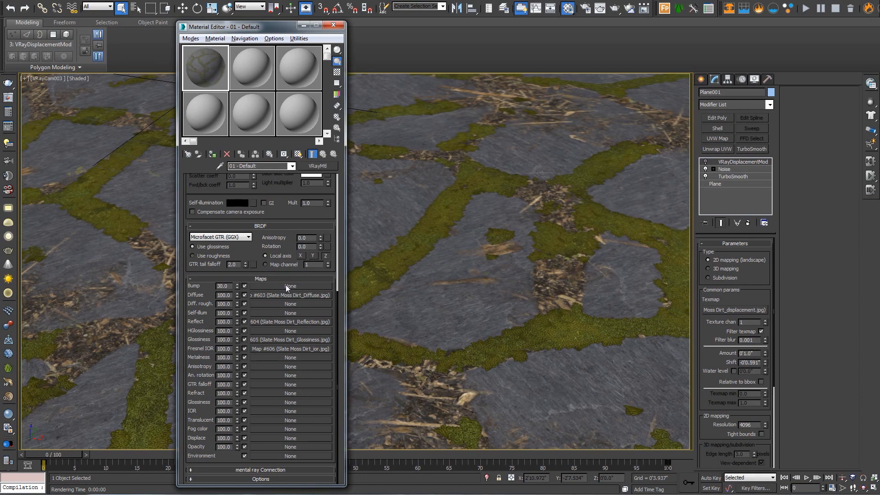
left_click(290, 285)
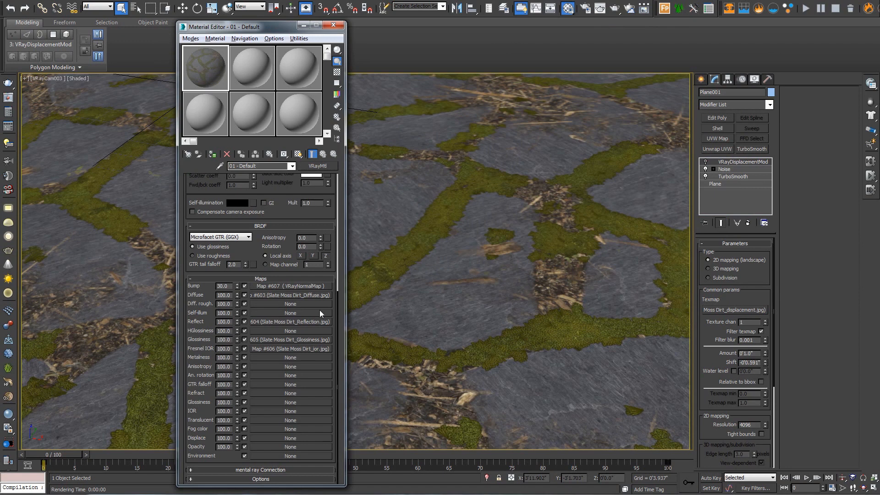
mouse_move(305, 292)
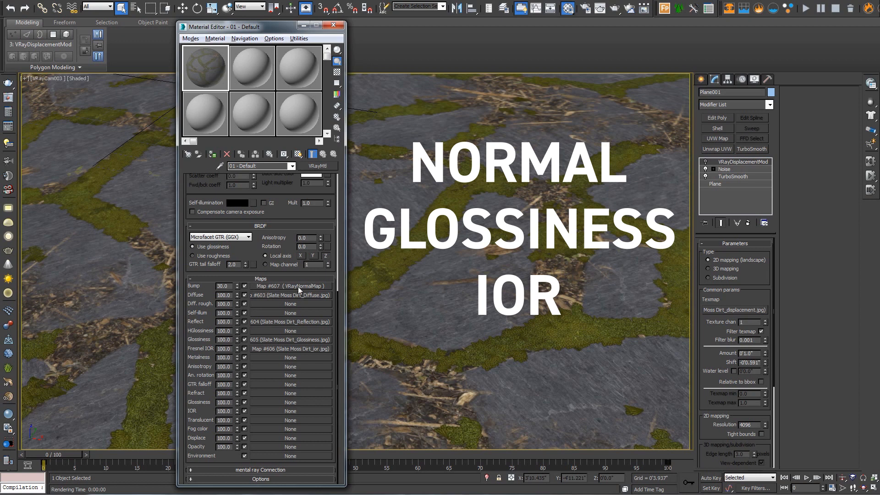
- Reload Slate Moss Dirt_Normal.jpg into the VRayNormalMap with gamma override 1.0
left_click(290, 286)
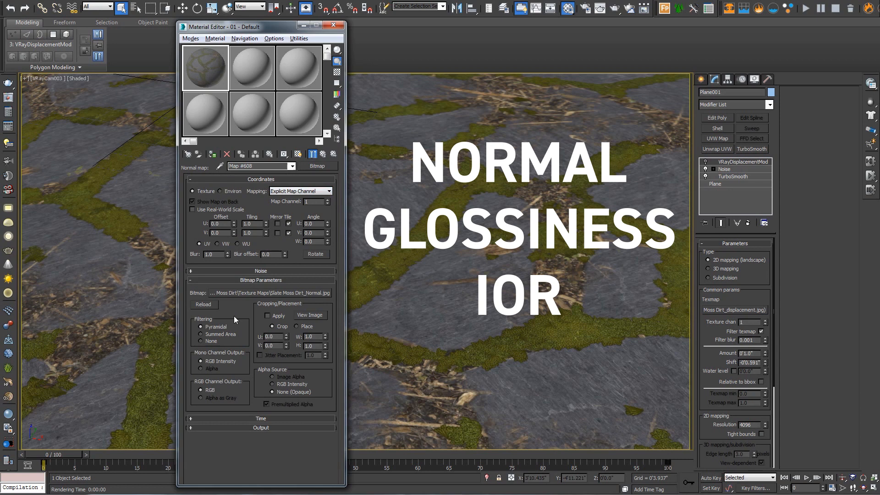
mouse_move(287, 294)
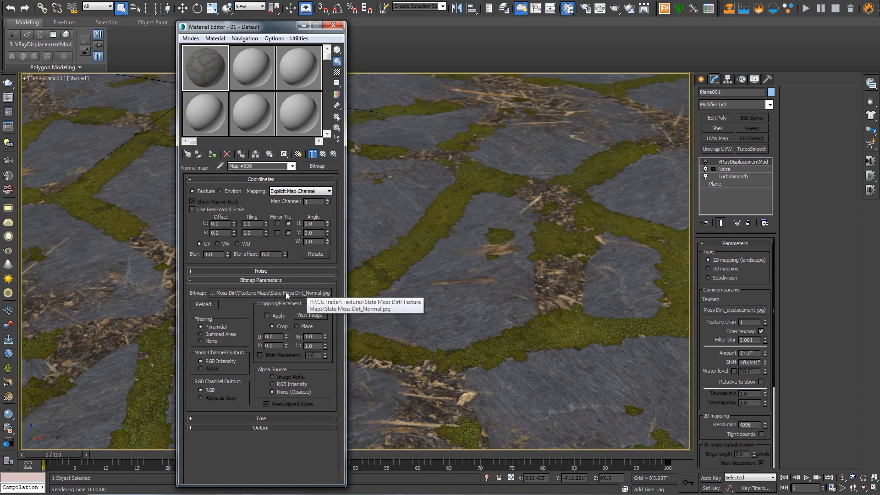
left_click(271, 293)
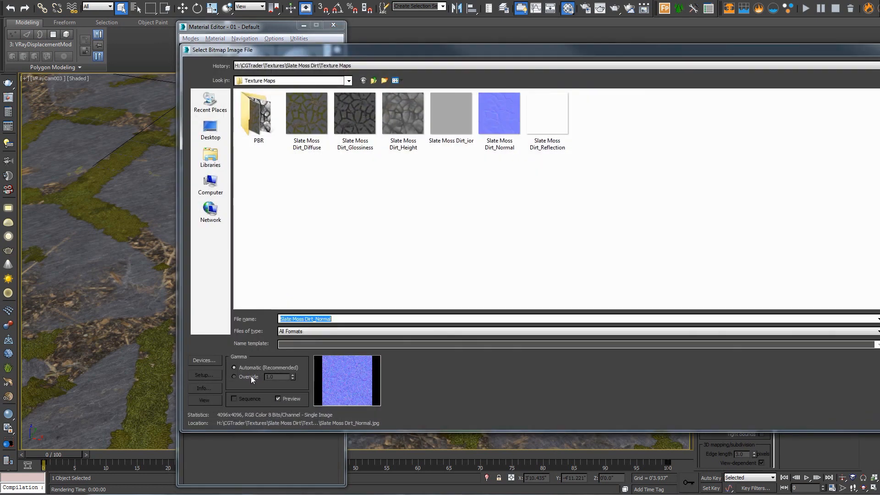
left_click(234, 377)
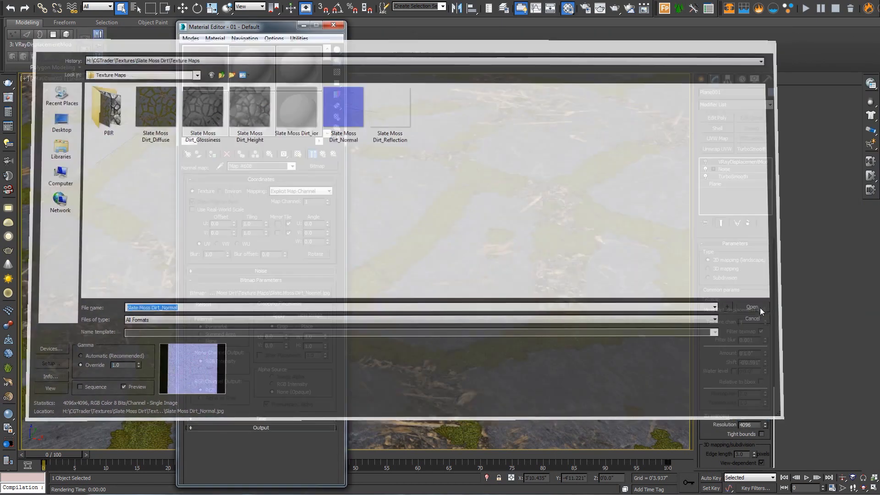
left_click(751, 307)
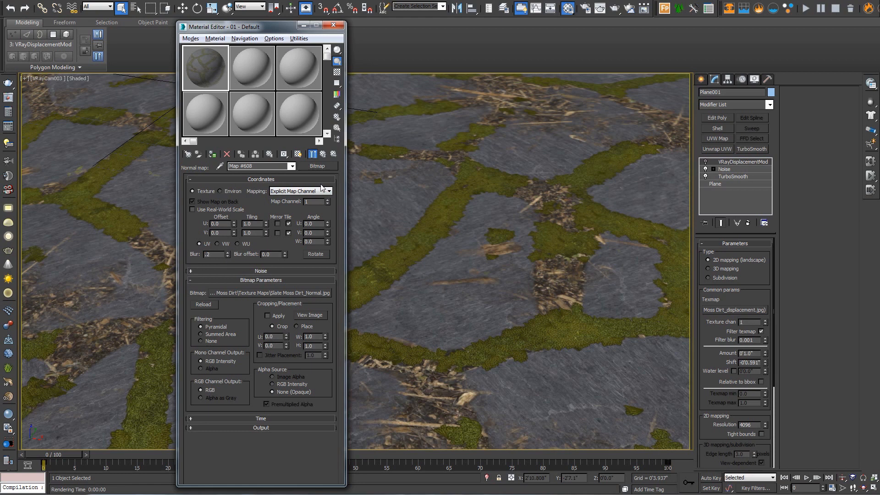
- Give the Slate Moss Dirt_Height bump bitmap 0.2 blur and return to the top-level VRayMtl
left_click(323, 154)
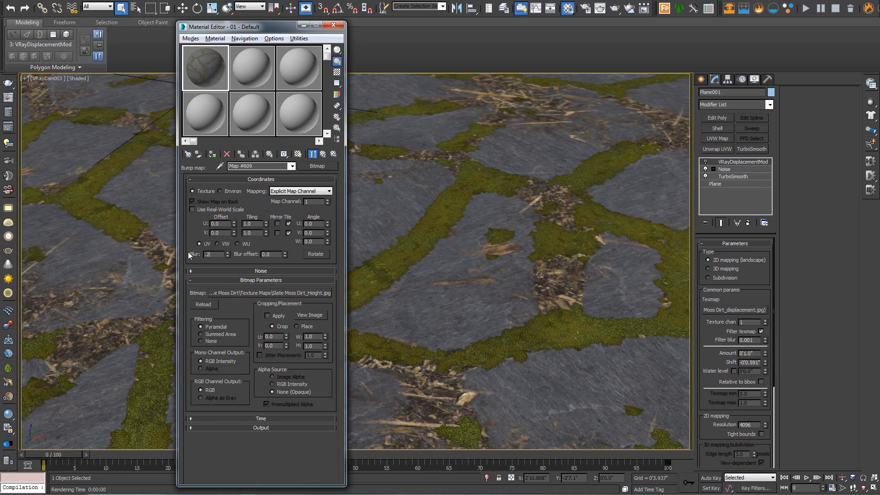
mouse_move(325, 154)
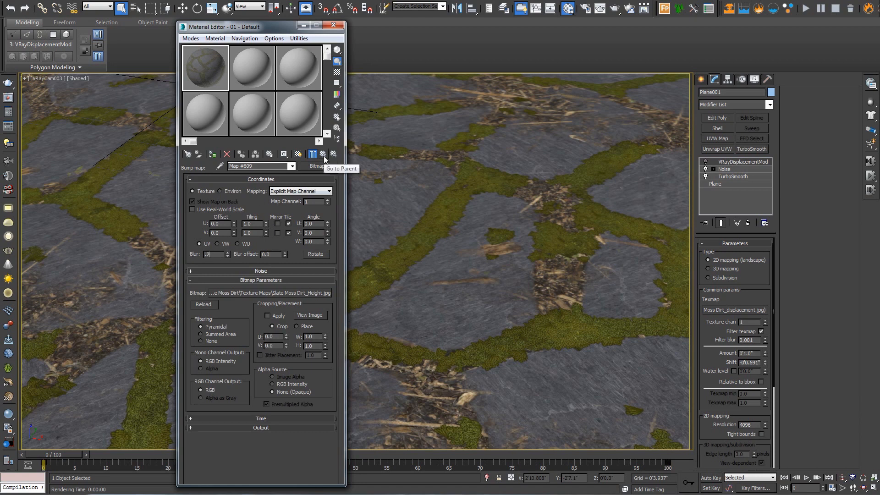
left_click(313, 154)
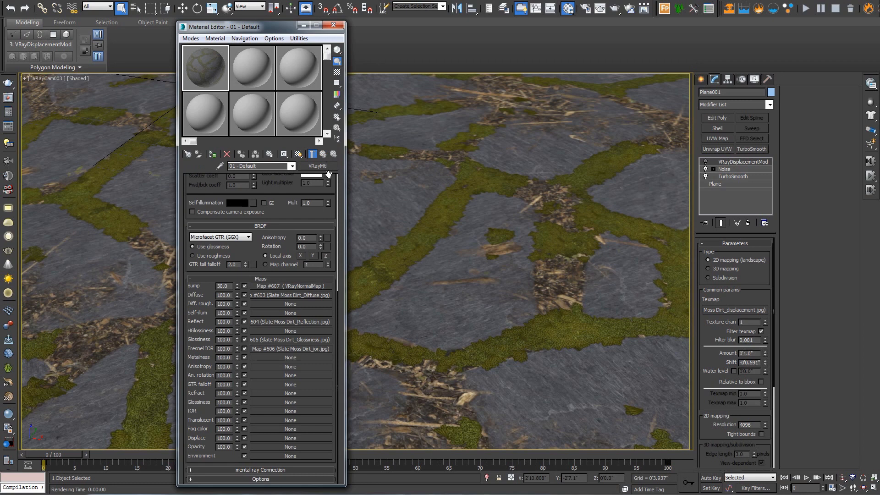
mouse_move(303, 344)
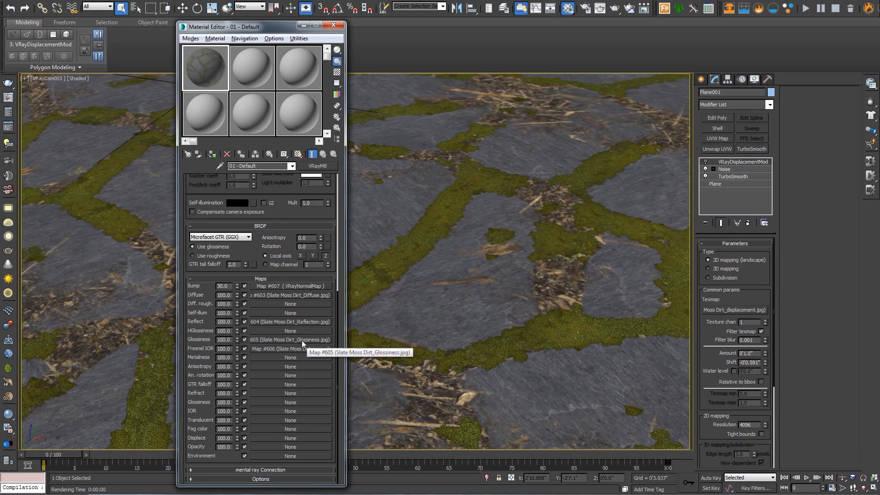
- Reload Slate Moss Dirt_ior.jpg into the Fresnel IOR map with gamma override 1.0
left_click(290, 340)
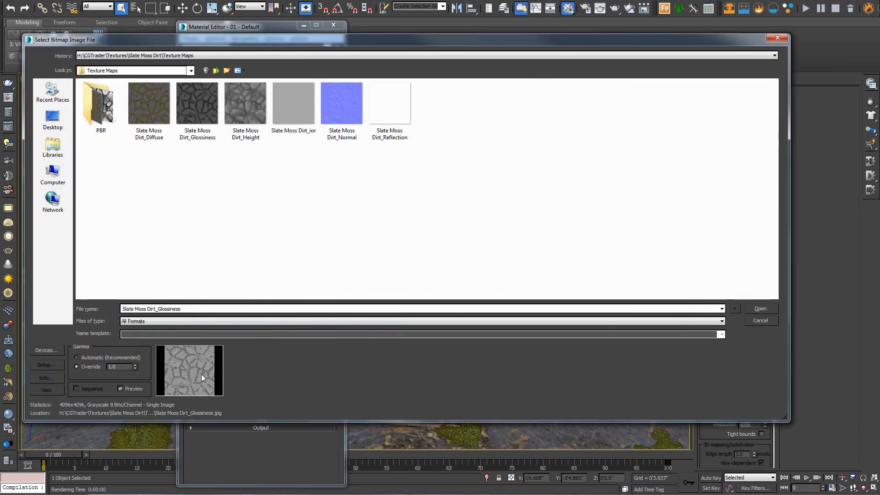
left_click(760, 308)
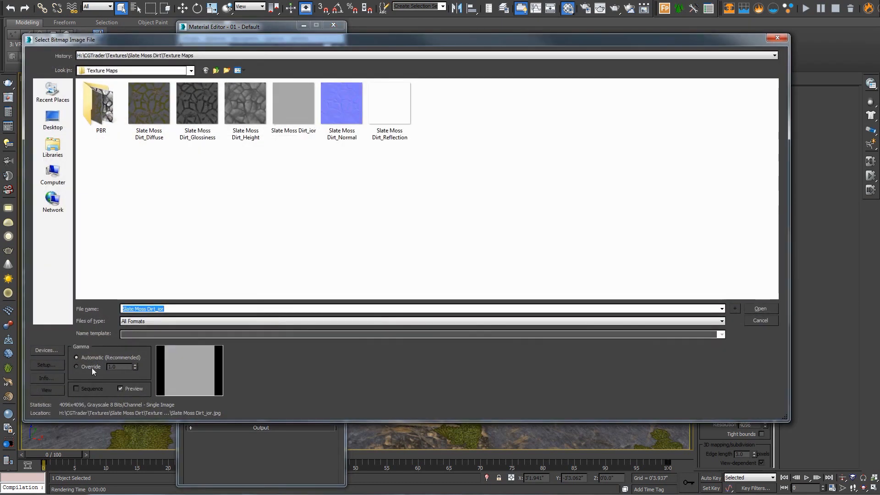
left_click(76, 367)
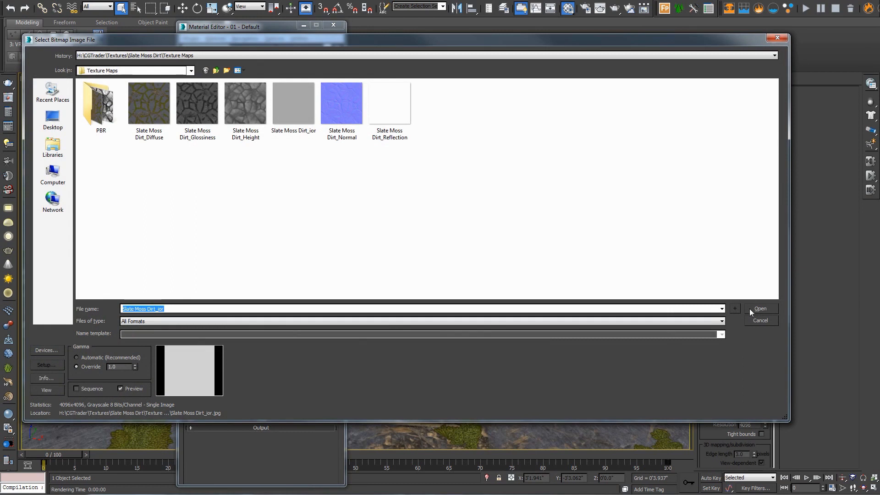
left_click(760, 308)
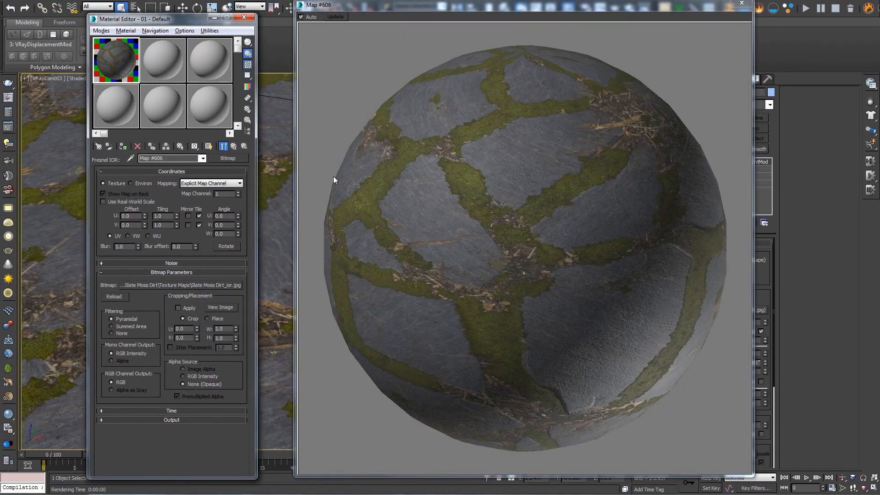
- Enable a checkered preview background and view the ior, reflection and diffuse textures at full size
left_click(233, 147)
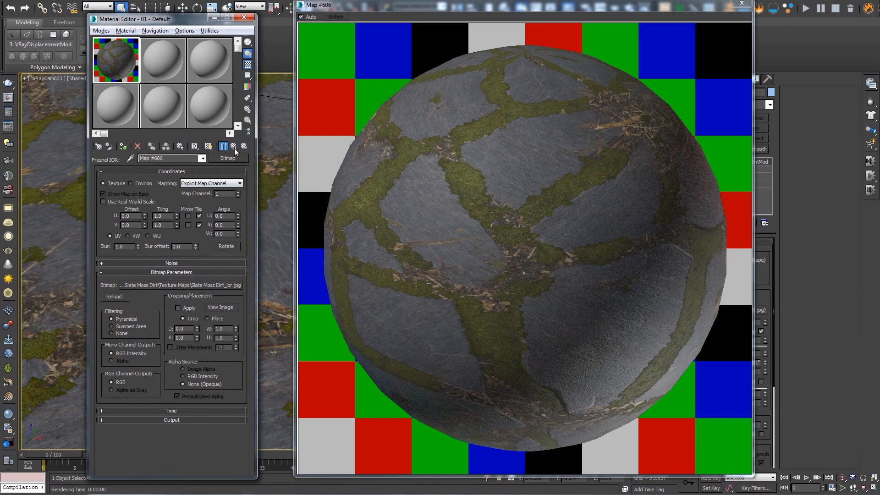
left_click(234, 146)
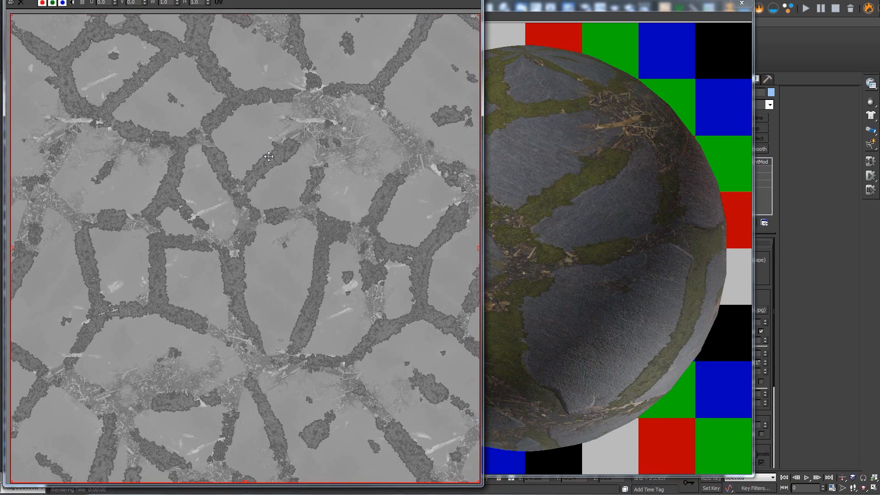
mouse_move(230, 171)
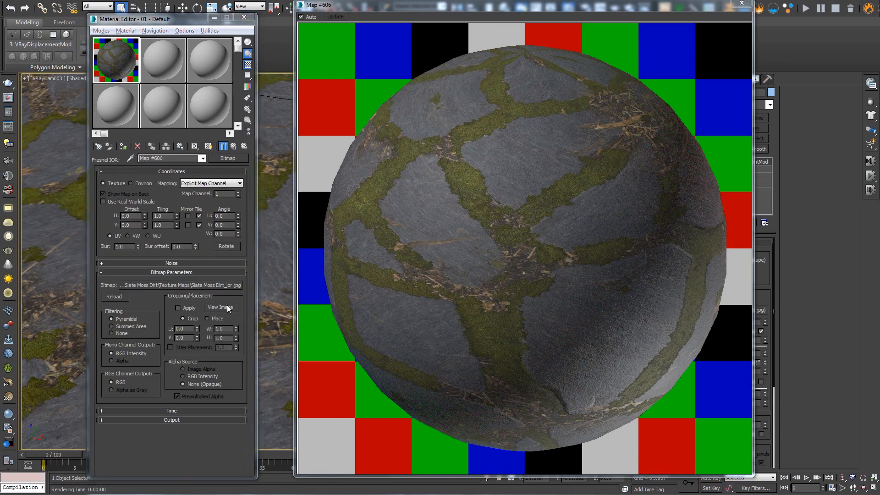
left_click(221, 307)
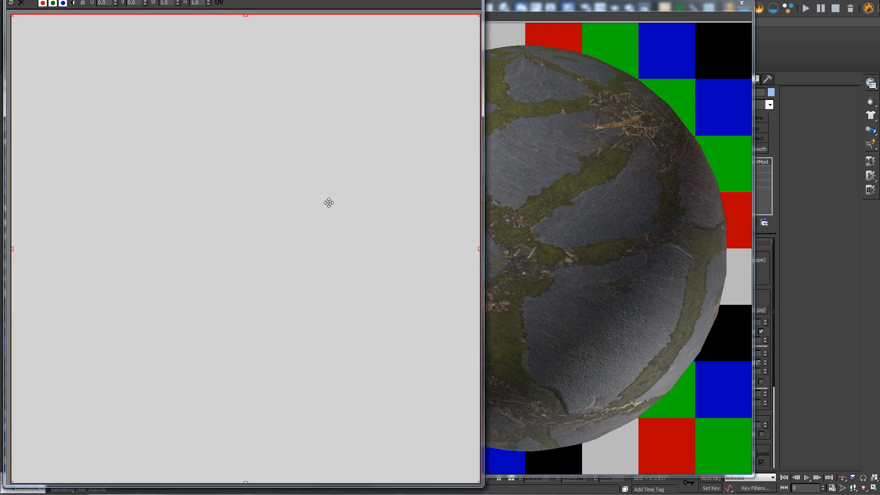
mouse_move(457, 31)
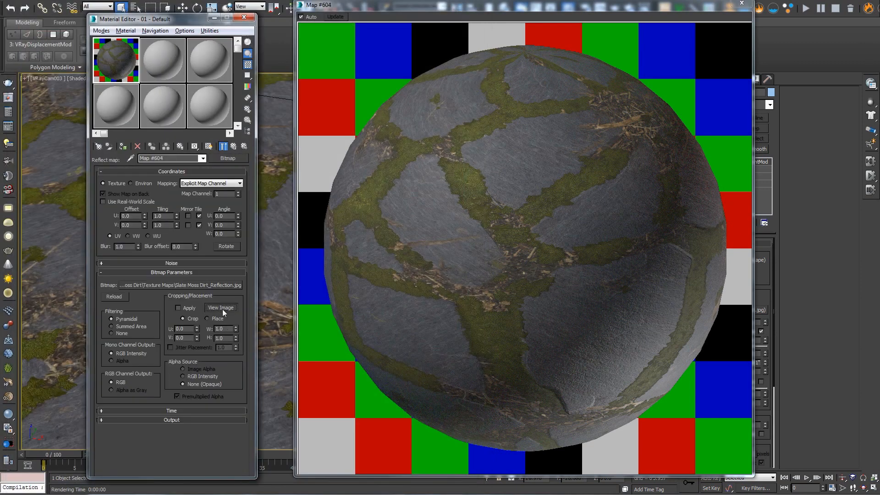
left_click(220, 308)
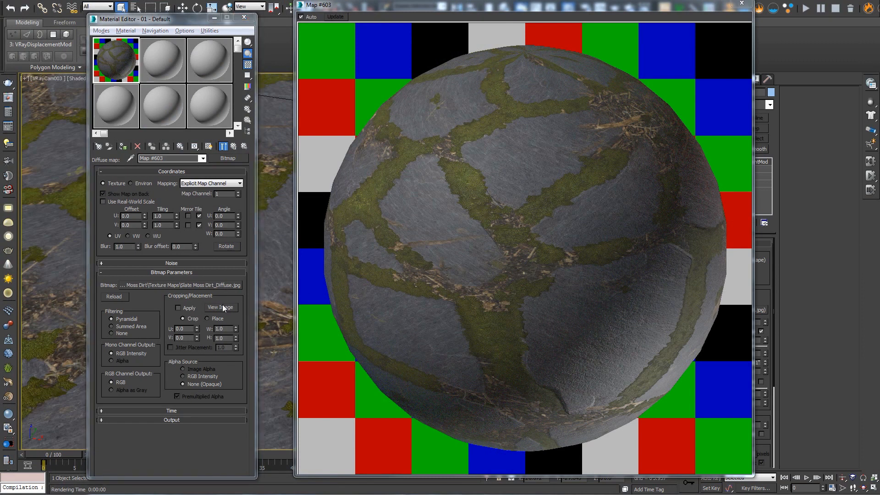
left_click(221, 307)
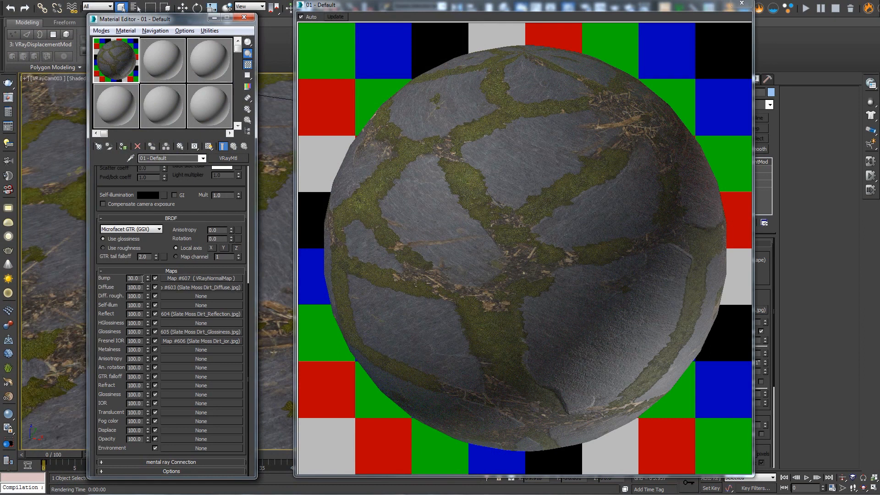
- Set the Bump amount to 100 and lower the Reflect map amount to 25
triple_click(133, 277)
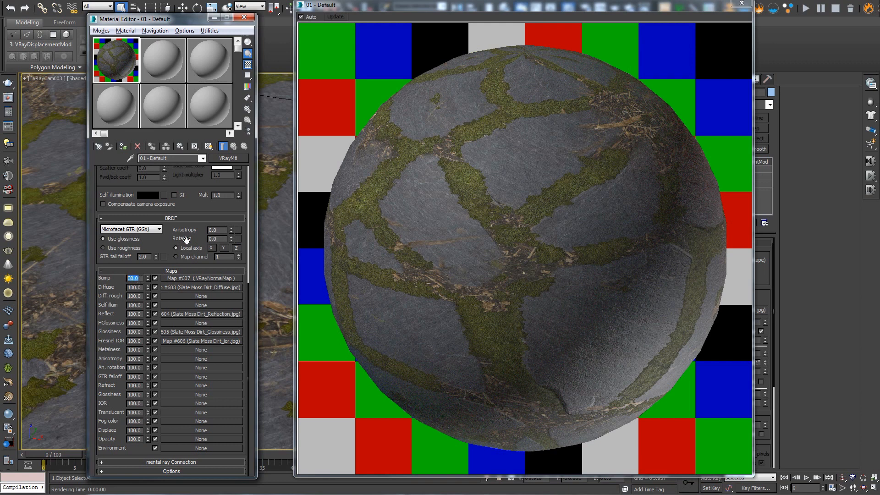
triple_click(133, 278)
type("100")
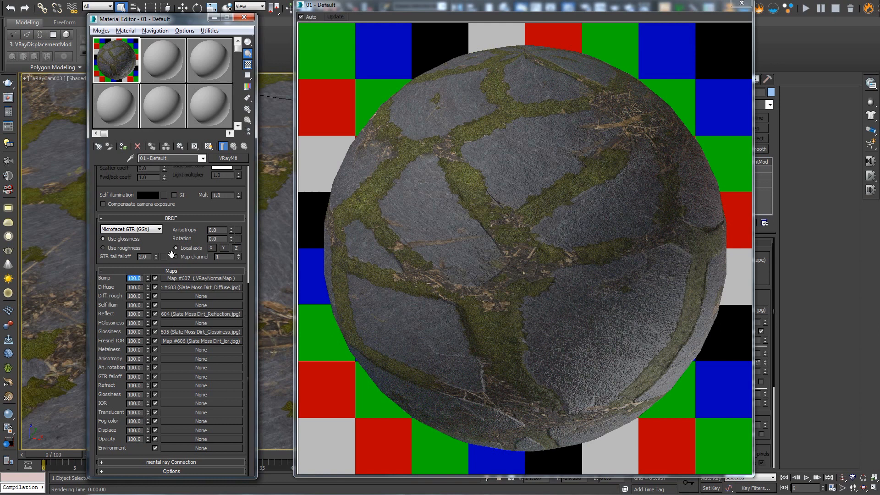
type("75.0")
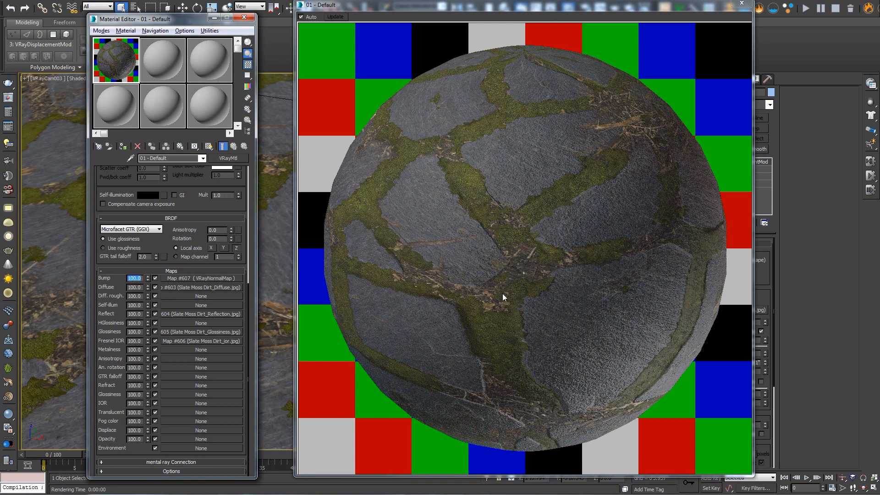
mouse_move(245, 311)
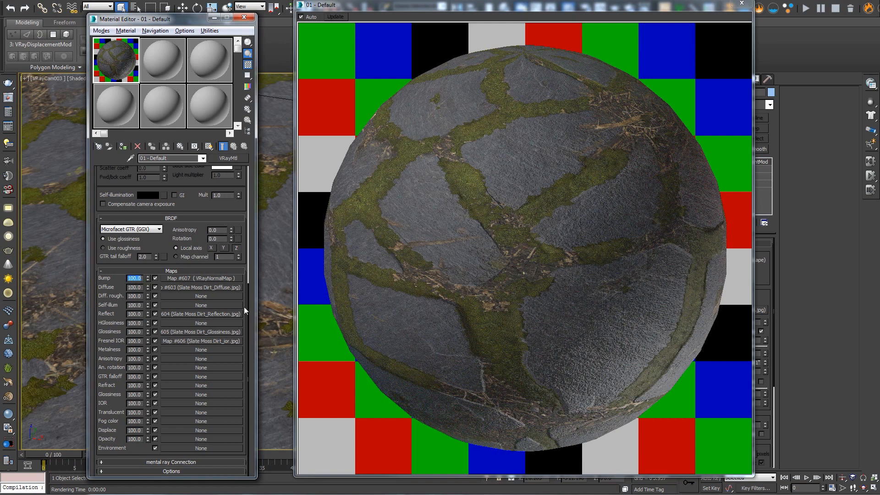
scroll("up", 3)
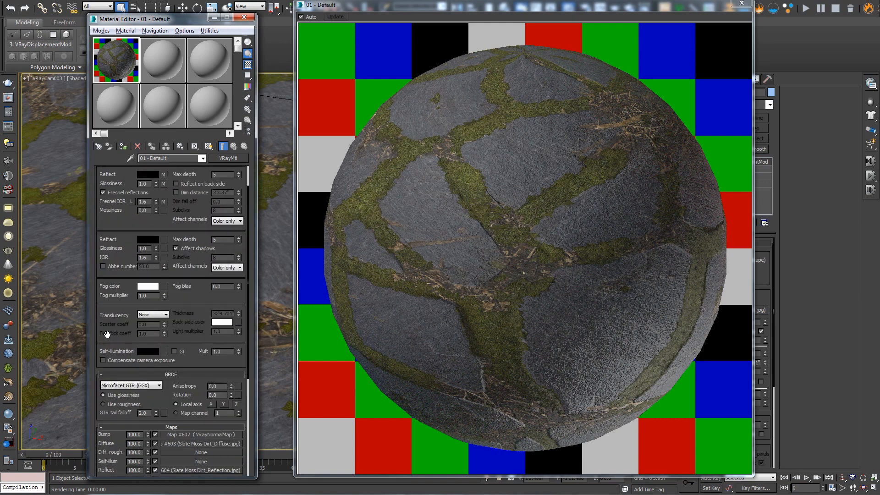
scroll("down", 3)
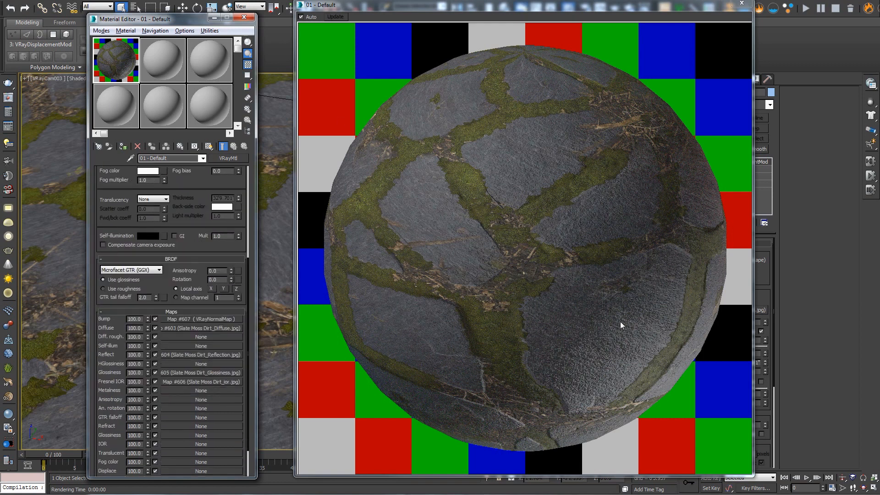
triple_click(133, 355)
type("25")
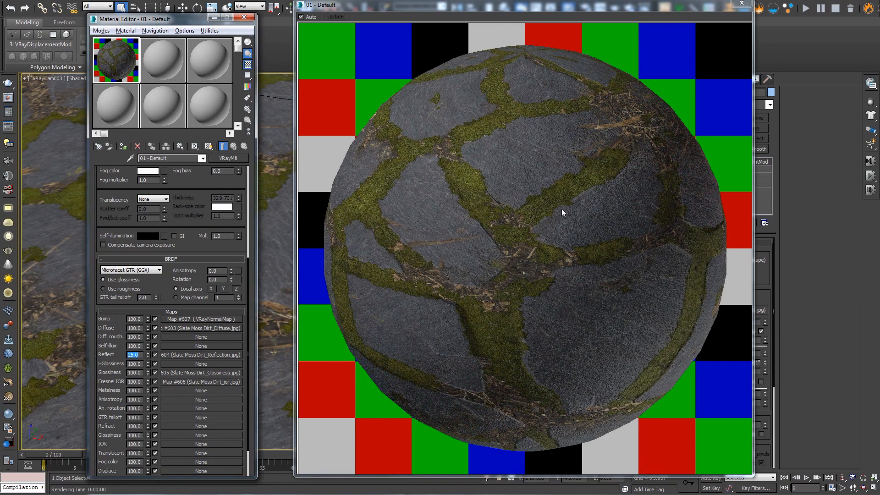
mouse_move(575, 320)
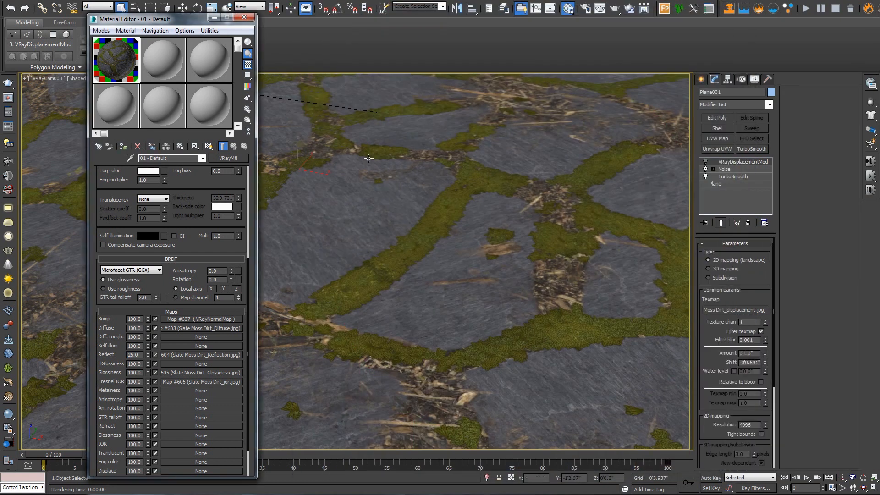
- Render the slate paving close-up in the V-Ray frame buffer, check the effectsResult channel, then close it
right_click(370, 159)
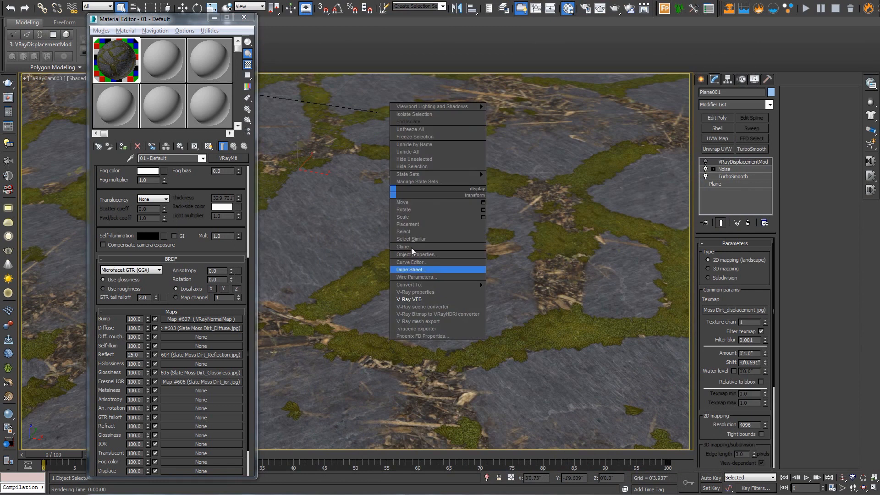
left_click(410, 299)
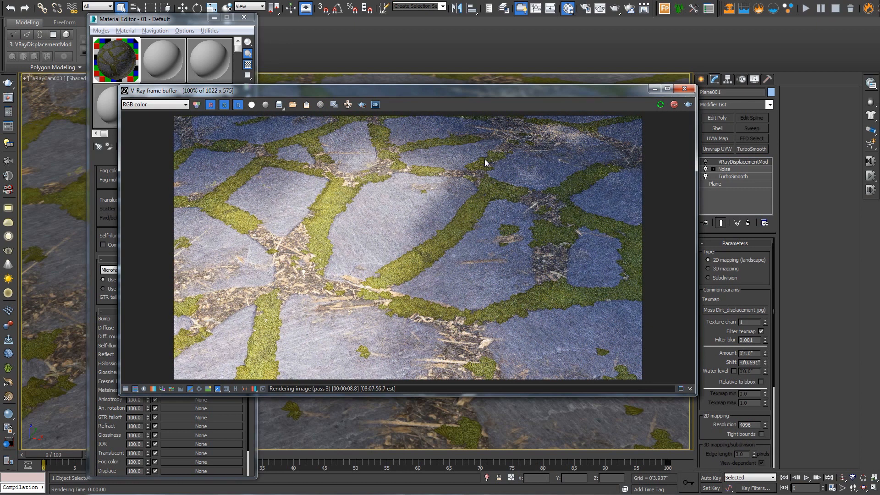
left_click(154, 104)
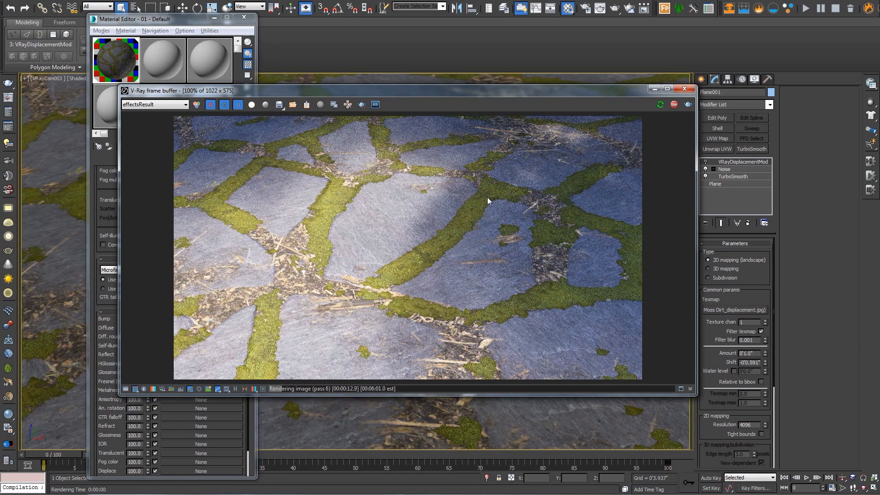
mouse_move(533, 197)
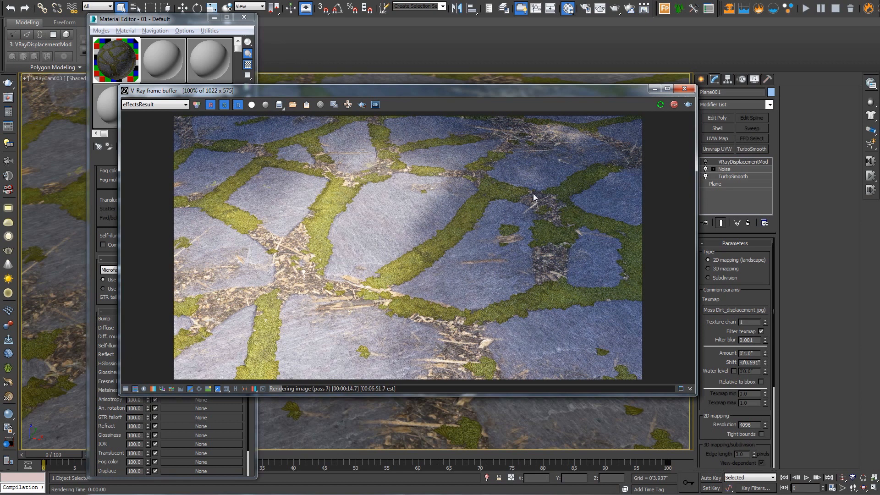
mouse_move(576, 193)
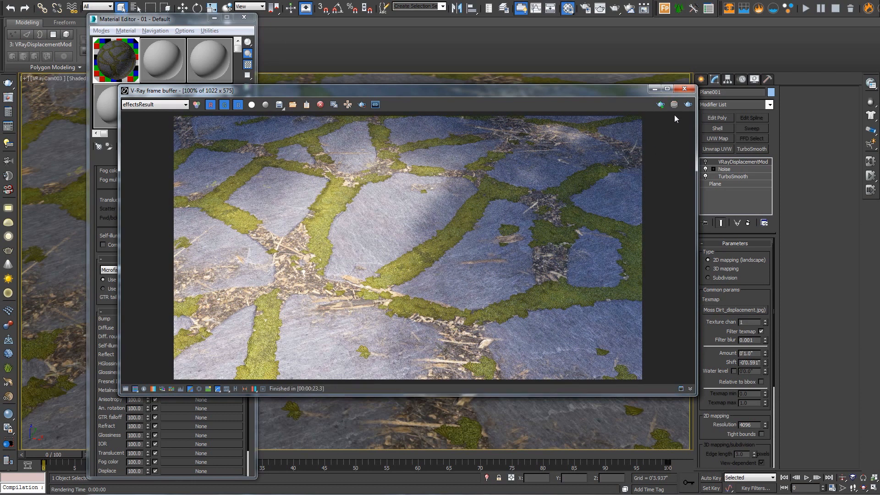
left_click(685, 88)
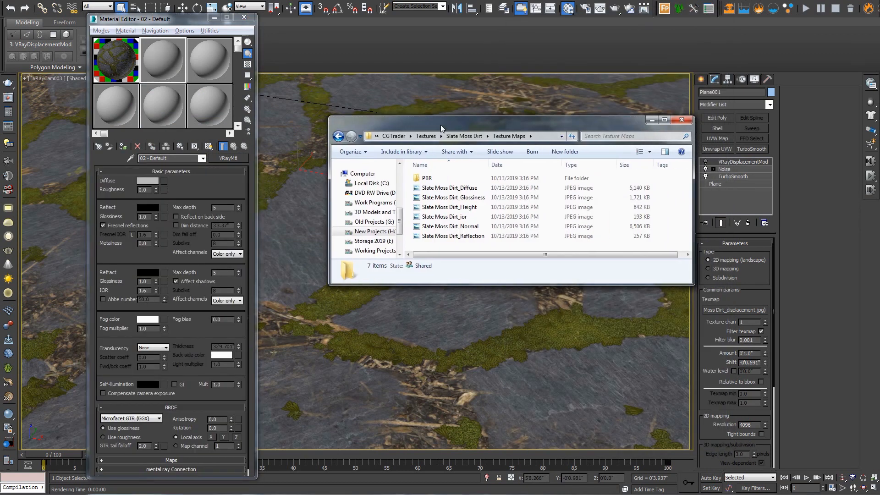
- From the PBR texture folder, load baseColor as Diffuse and roughness as the Roughness map
double_click(426, 177)
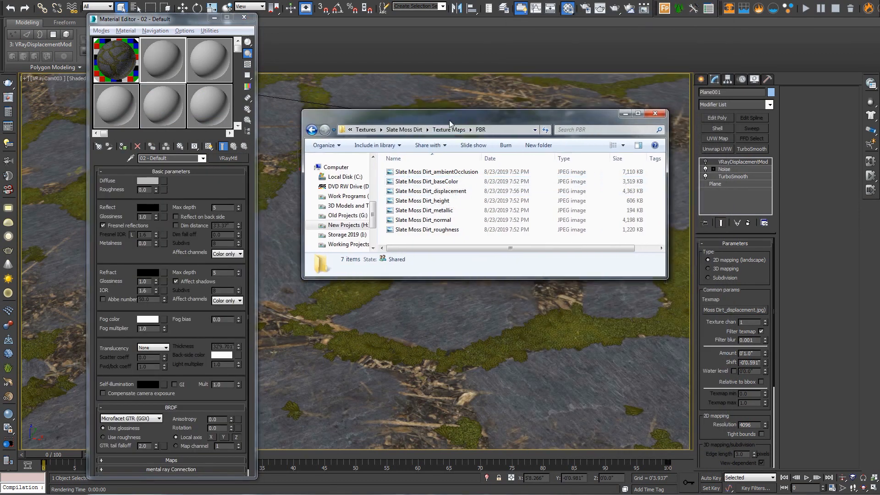
mouse_move(426, 182)
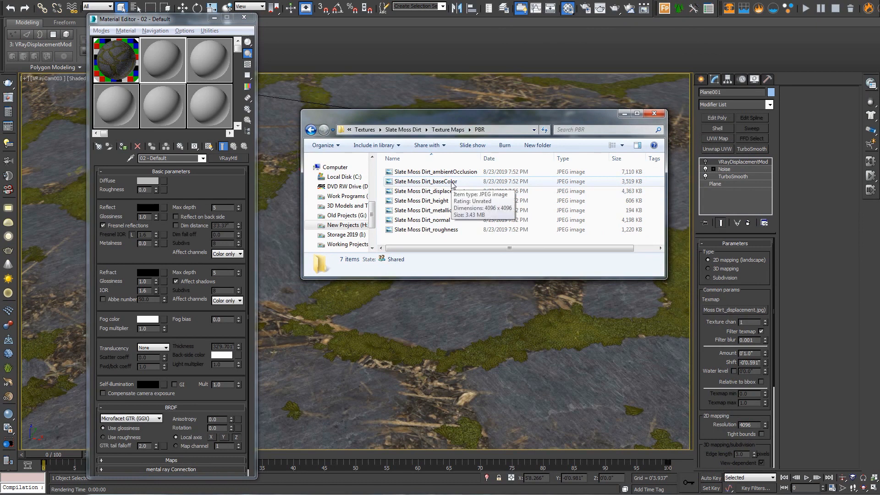
left_click(426, 181)
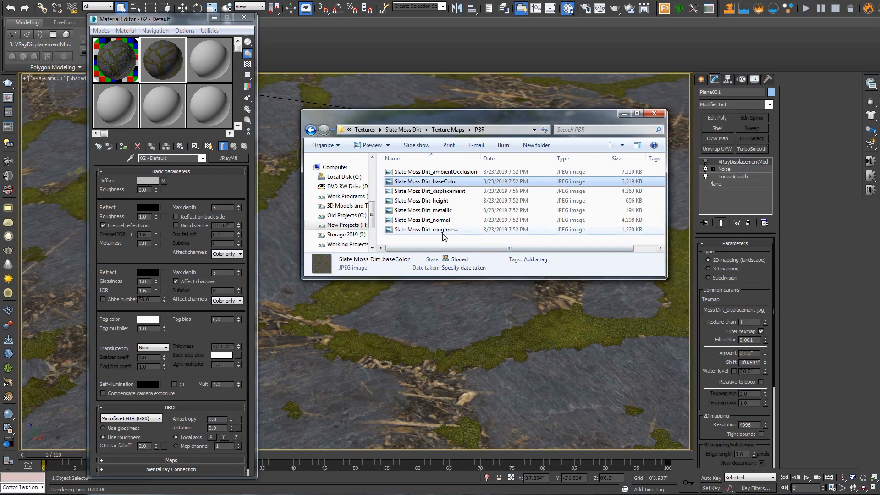
left_click(427, 229)
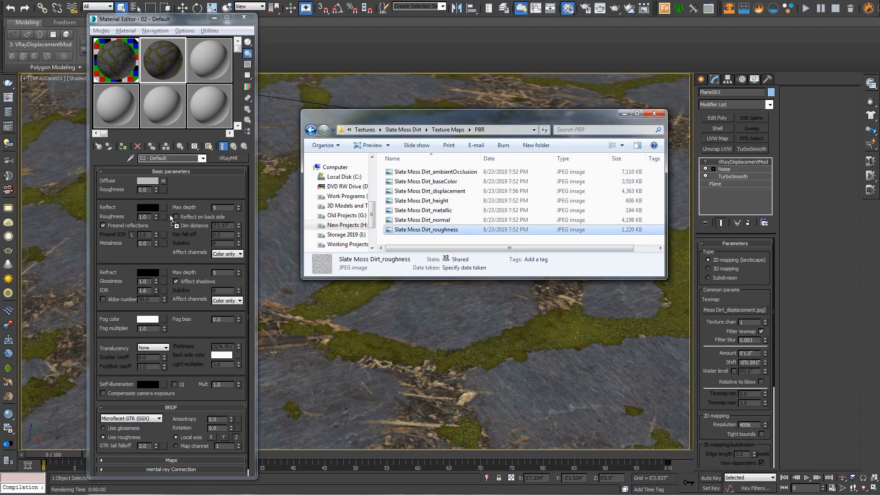
left_click(163, 216)
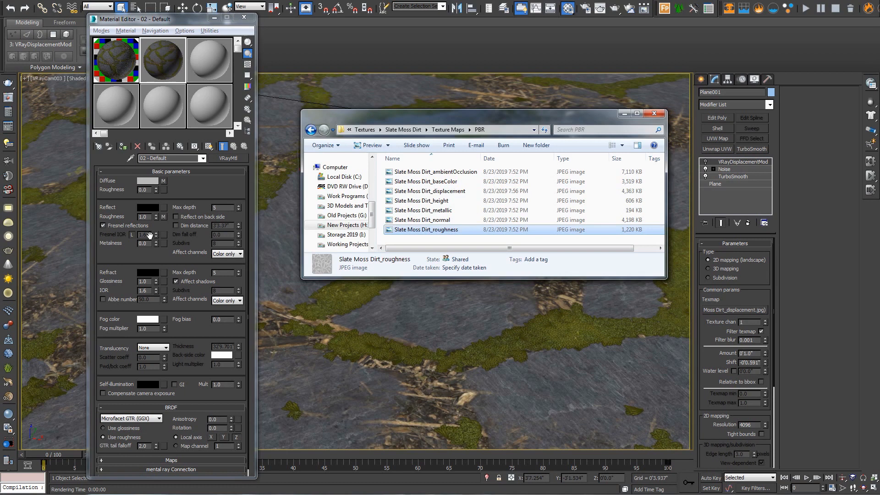
- Load the metallic image into the Metalness slot and dismiss the texture folder
left_click(424, 210)
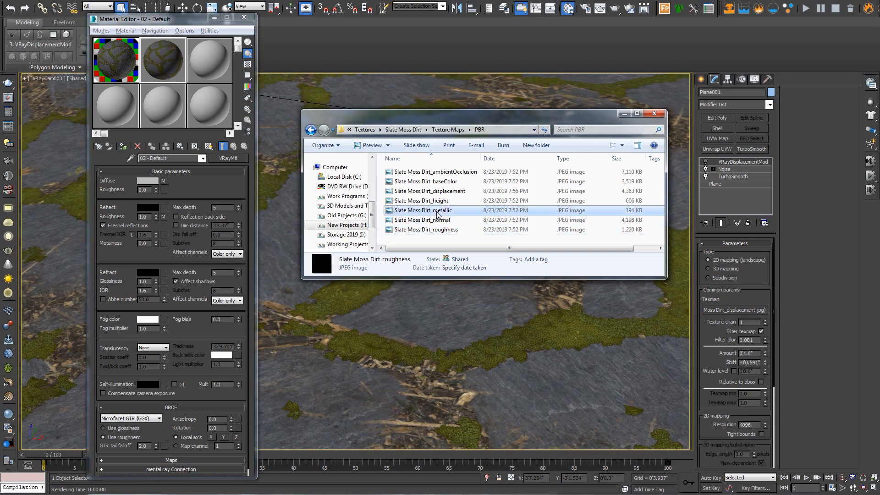
left_click(424, 210)
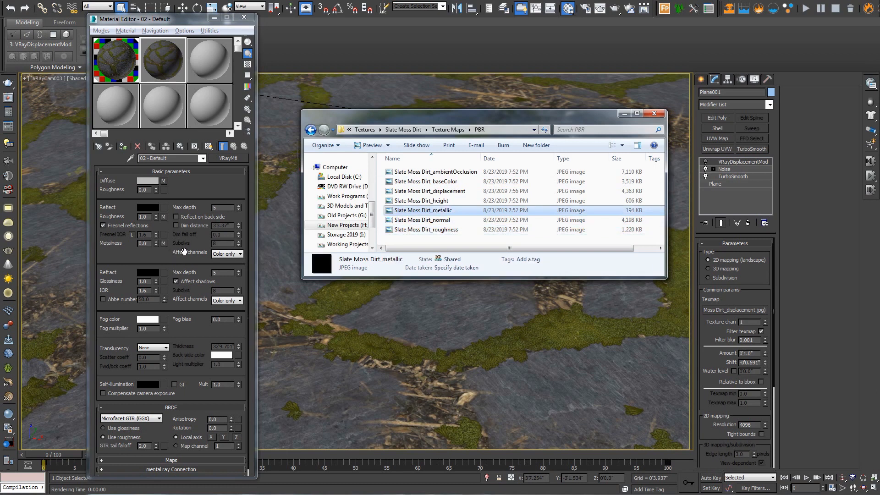
left_click(654, 113)
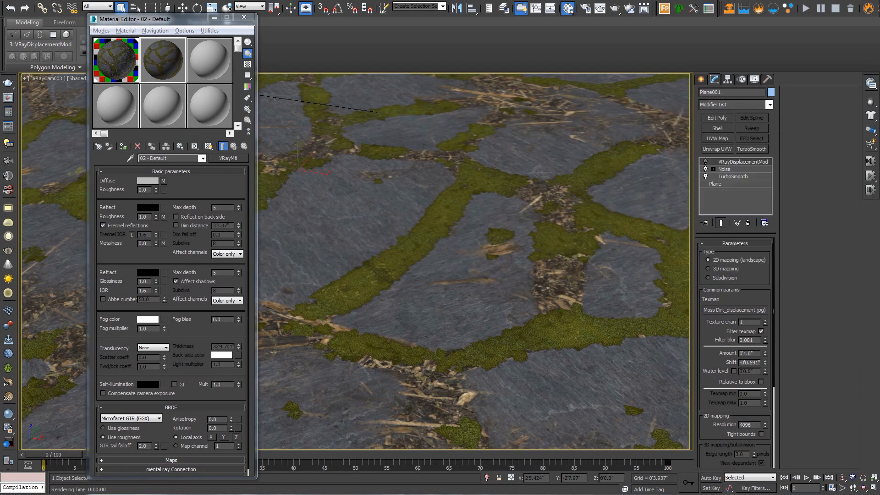
mouse_move(478, 146)
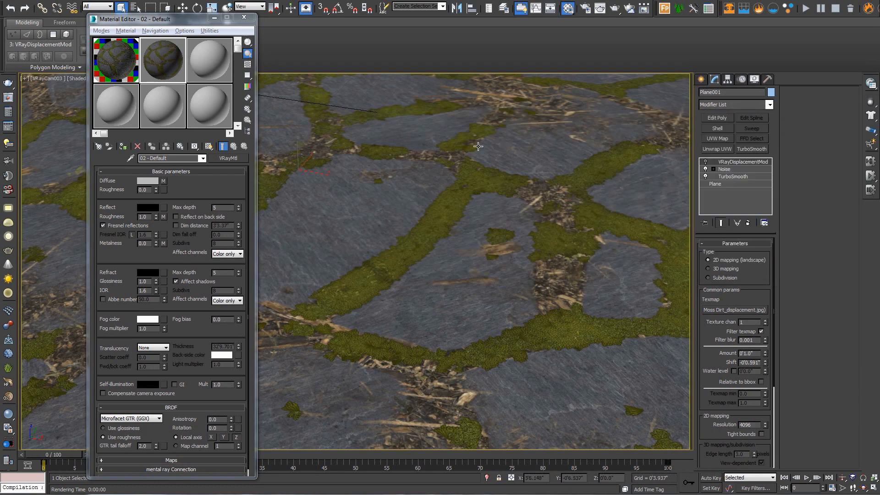
mouse_move(225, 192)
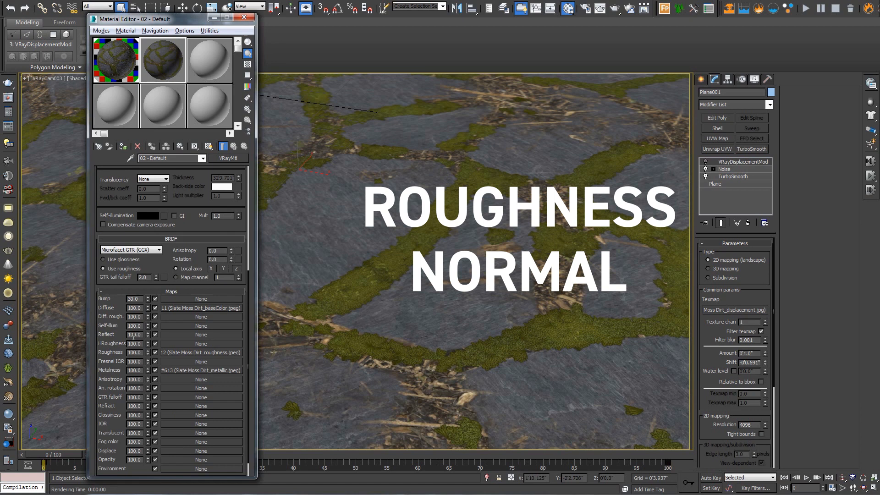
- Set Bump to 100 with a VRayNormalMap holding the normal and height images
scroll("down", 3)
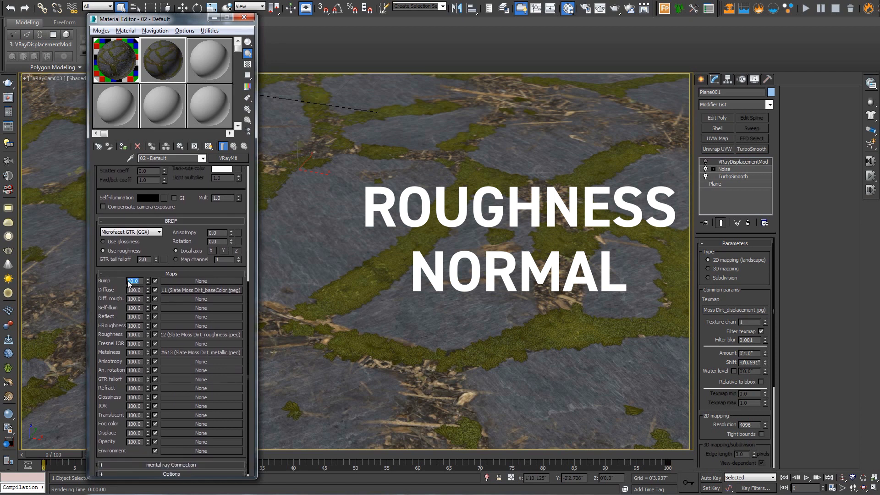
left_click(201, 281)
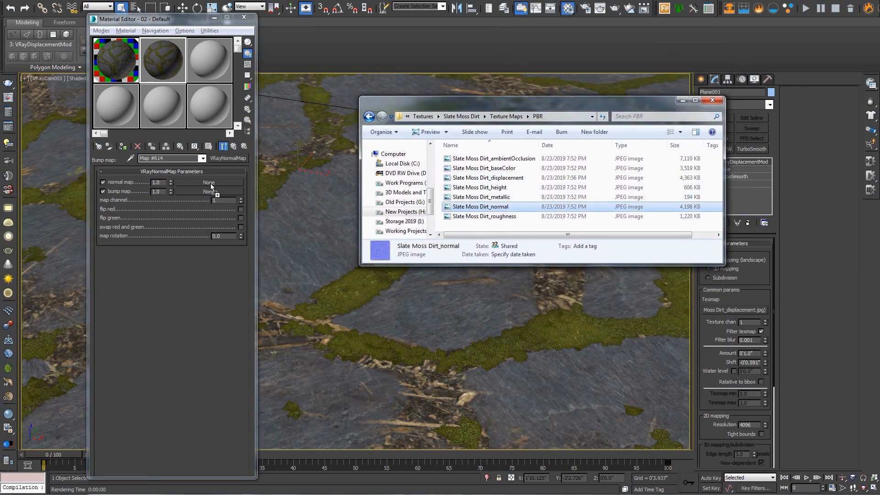
left_click(480, 187)
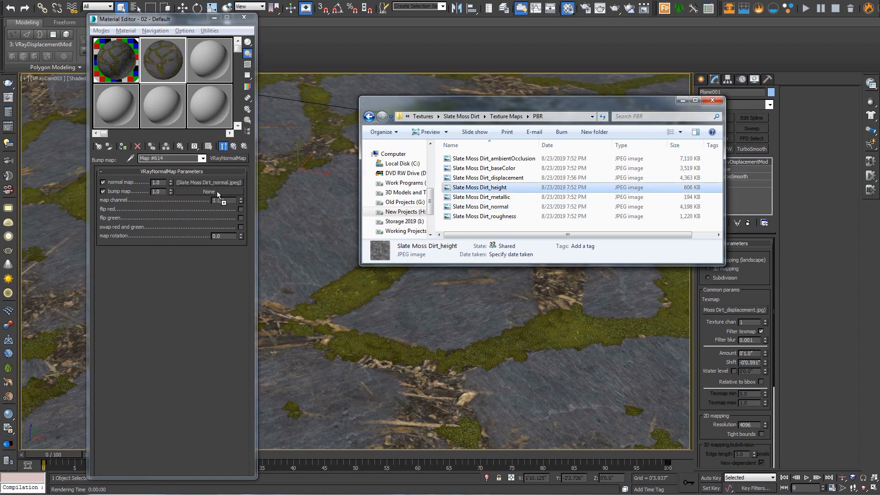
double_click(479, 187)
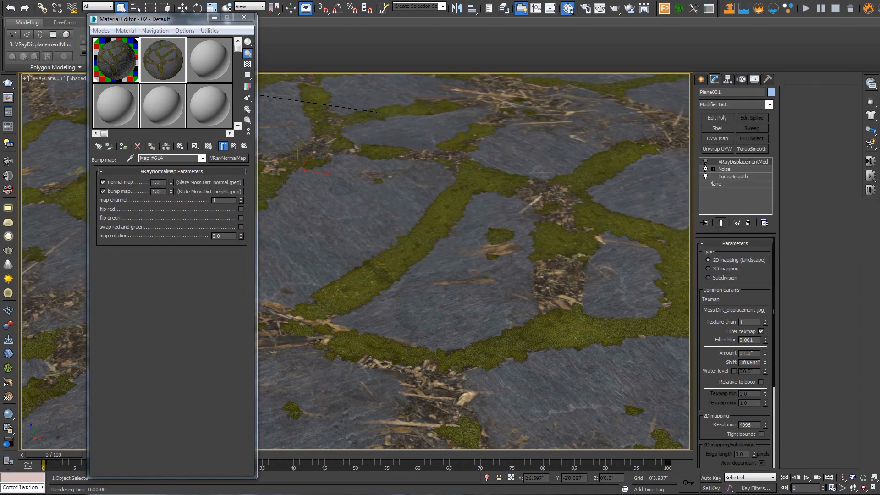
left_click(208, 182)
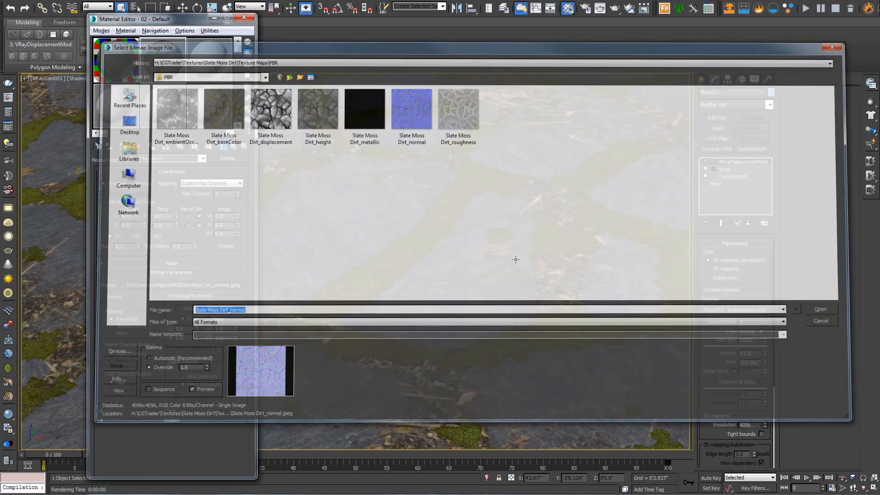
left_click(820, 310)
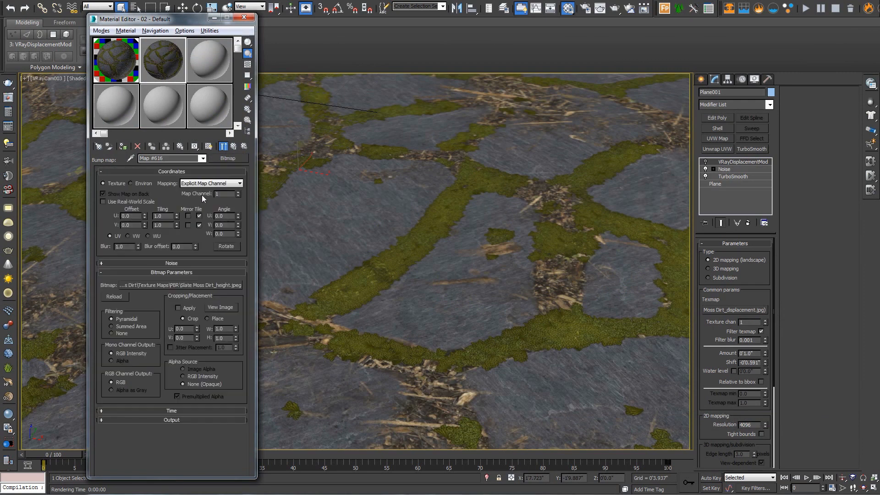
left_click(233, 146)
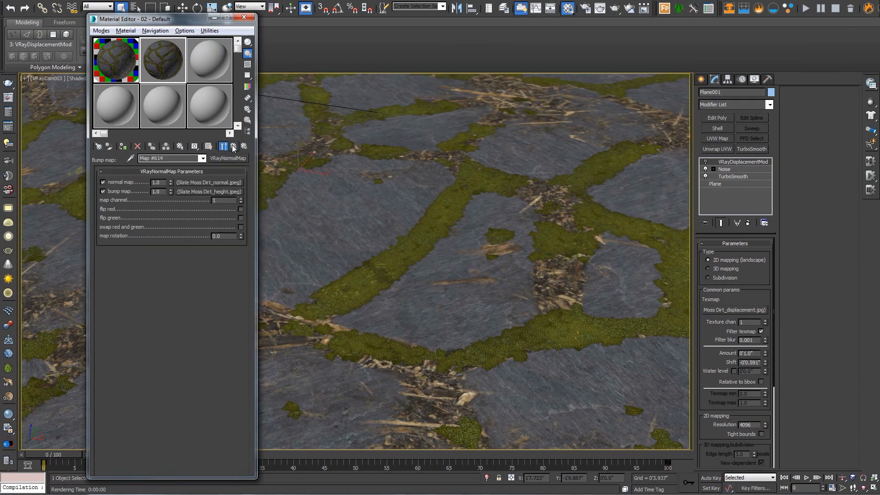
left_click(232, 146)
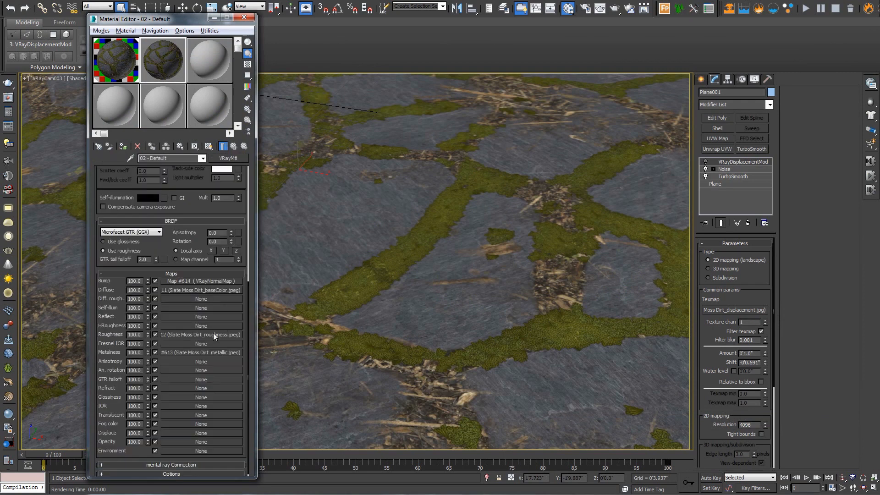
- Check the roughness and metallic bitmaps, keeping roughness at gamma override 1.0
left_click(200, 334)
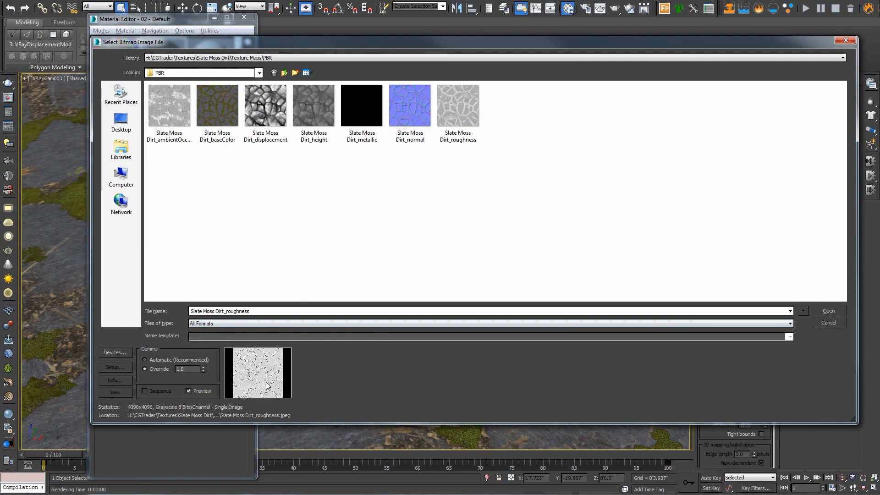
mouse_move(828, 316)
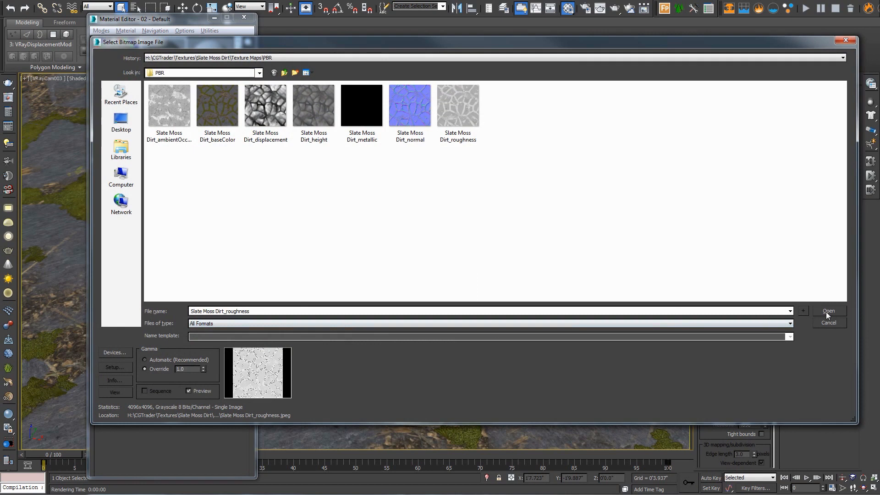
left_click(828, 311)
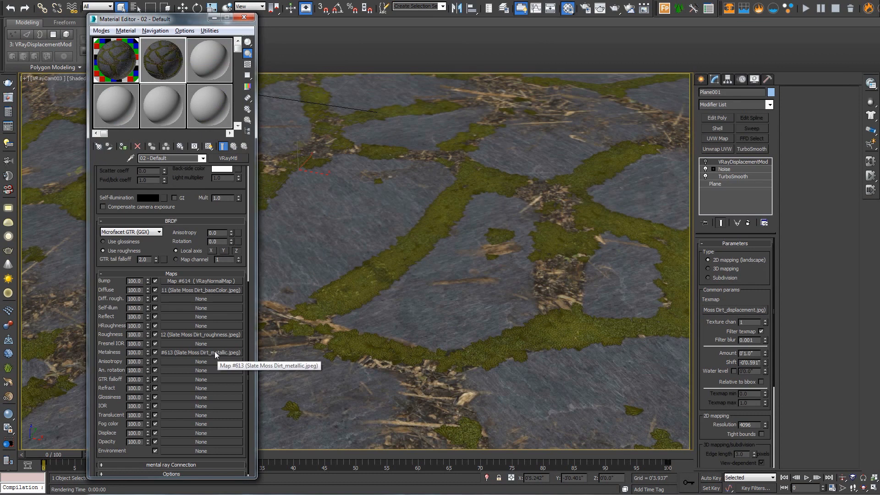
left_click(200, 352)
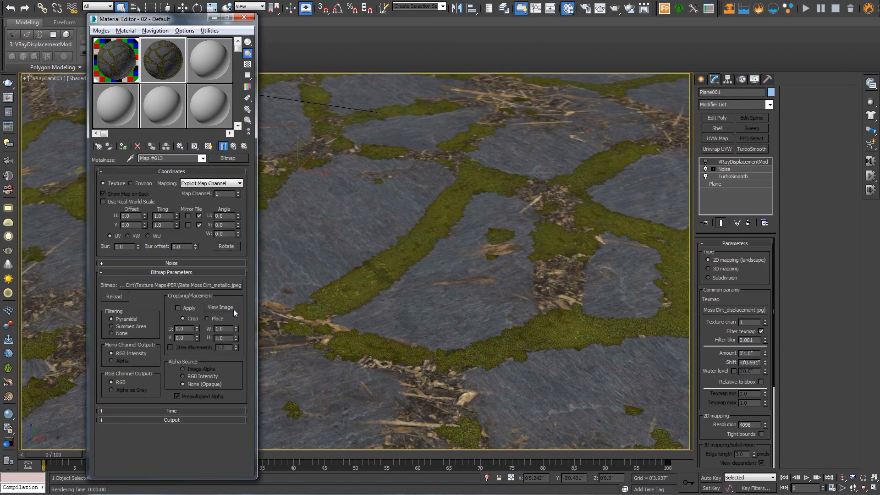
left_click(220, 307)
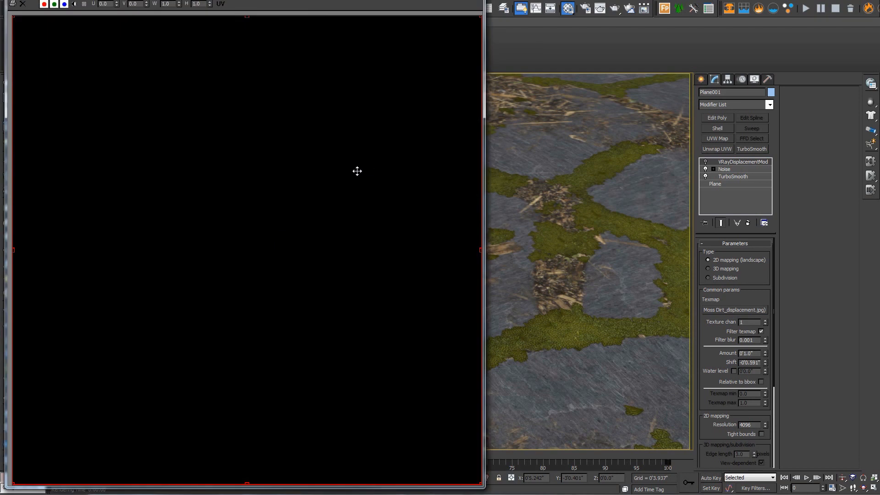
mouse_move(358, 157)
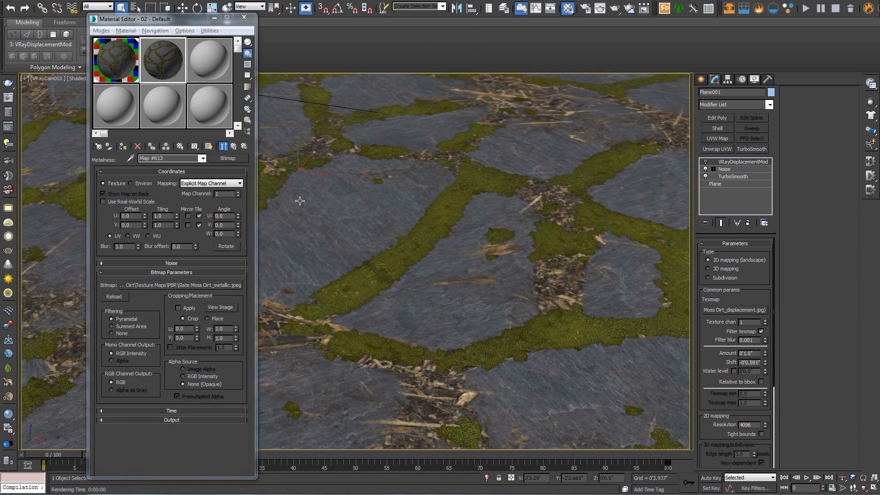
mouse_move(256, 101)
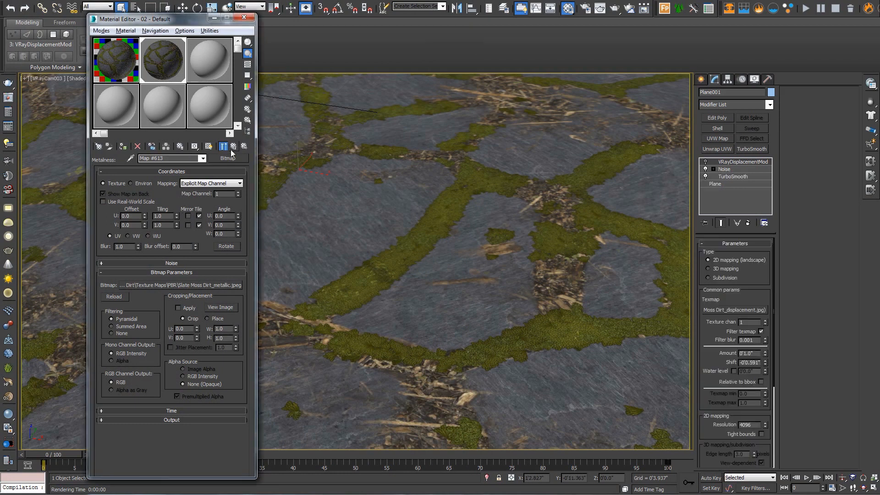
left_click(222, 147)
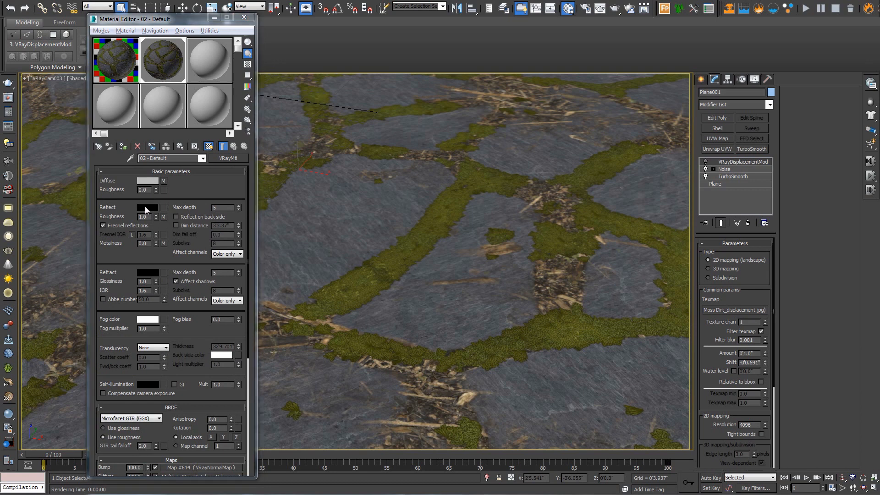
- Change the Reflect colour to mid-grey and inspect the magnified mossy slate sample sphere
left_click(147, 207)
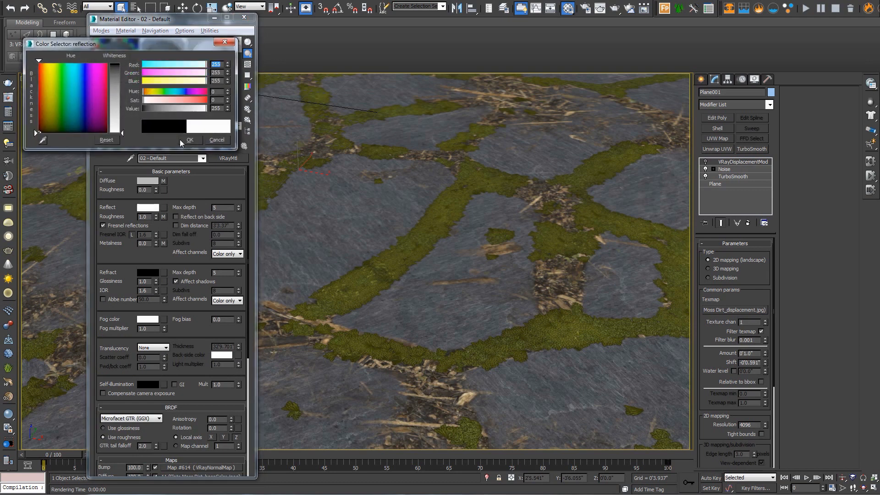
left_click(188, 140)
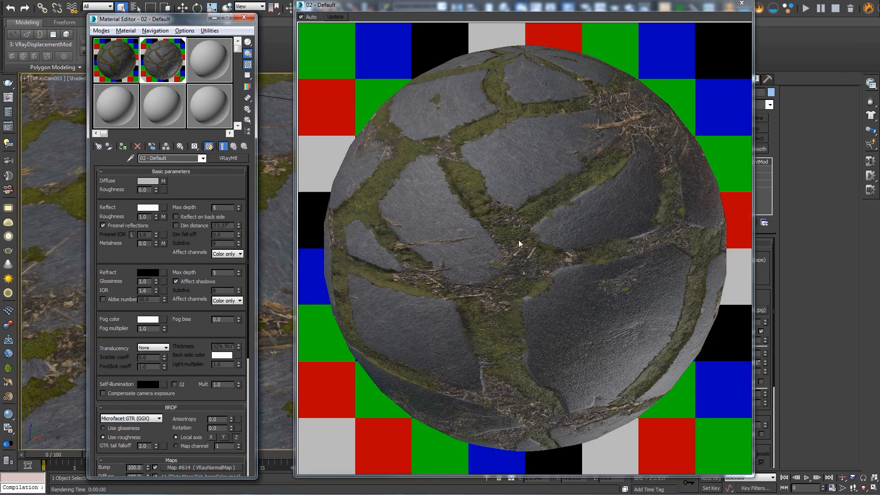
mouse_move(586, 165)
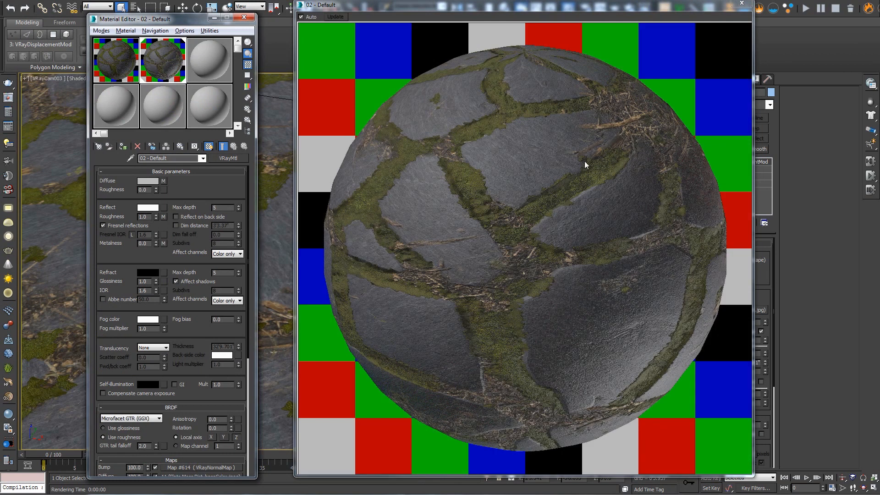
left_click(148, 207)
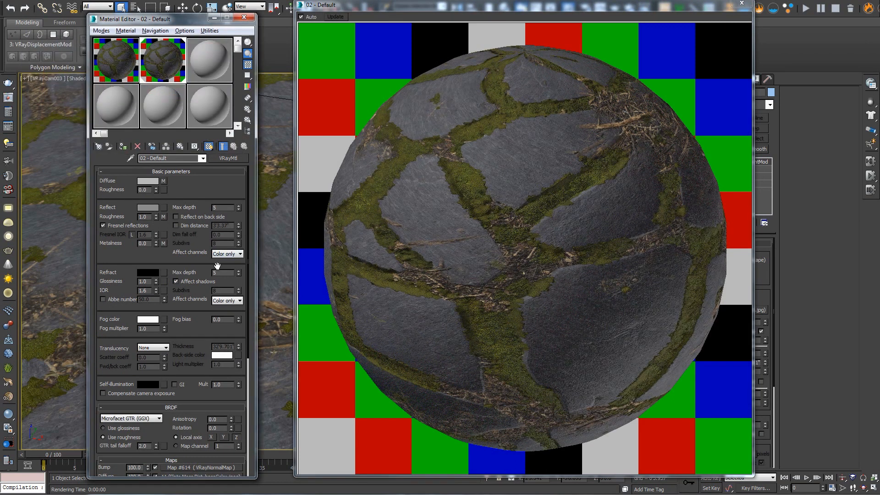
scroll("down", 3)
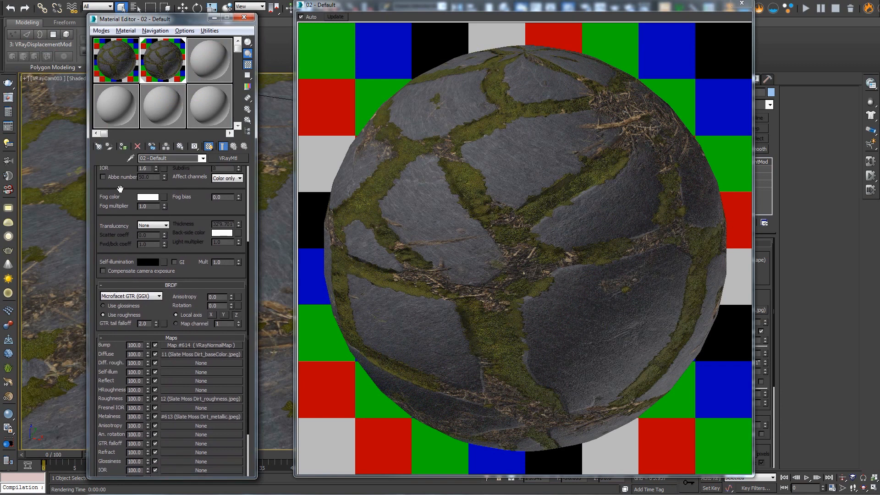
scroll("up", 3)
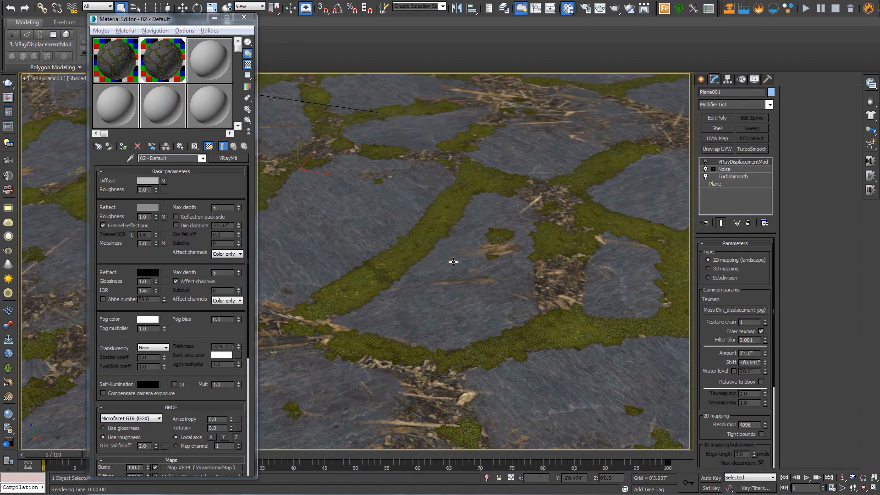
mouse_move(453, 261)
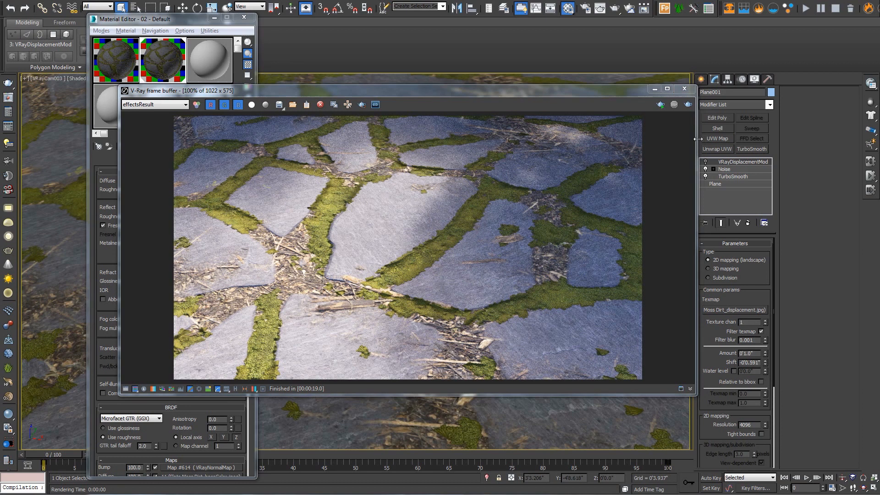
- Review Render Setup's Settings and Common tabs, then show the rendered paving in the frame buffer
left_click(684, 89)
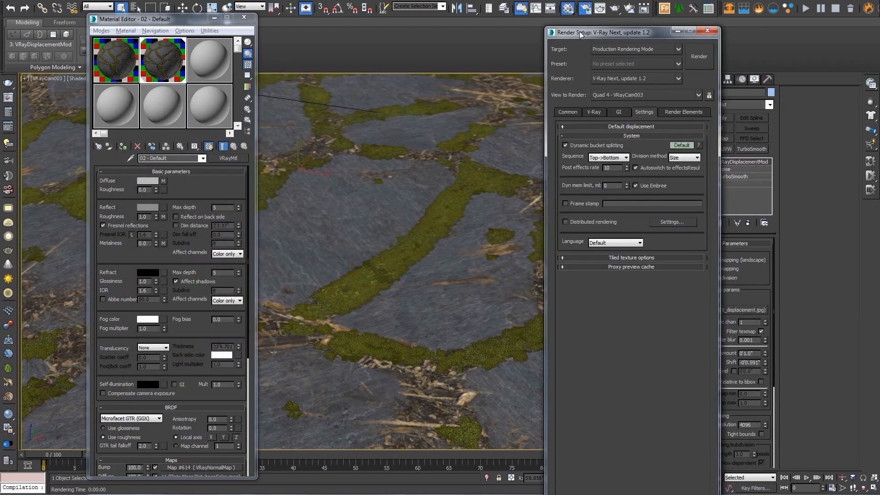
left_click(567, 112)
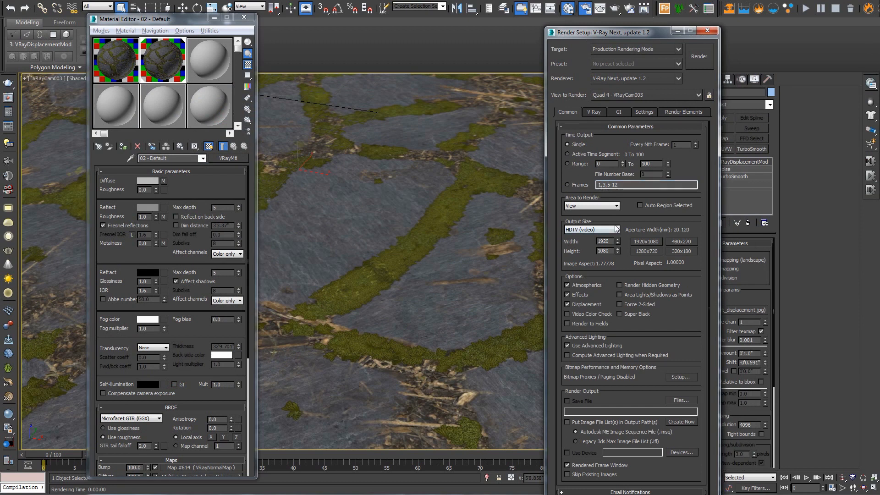
left_click(706, 31)
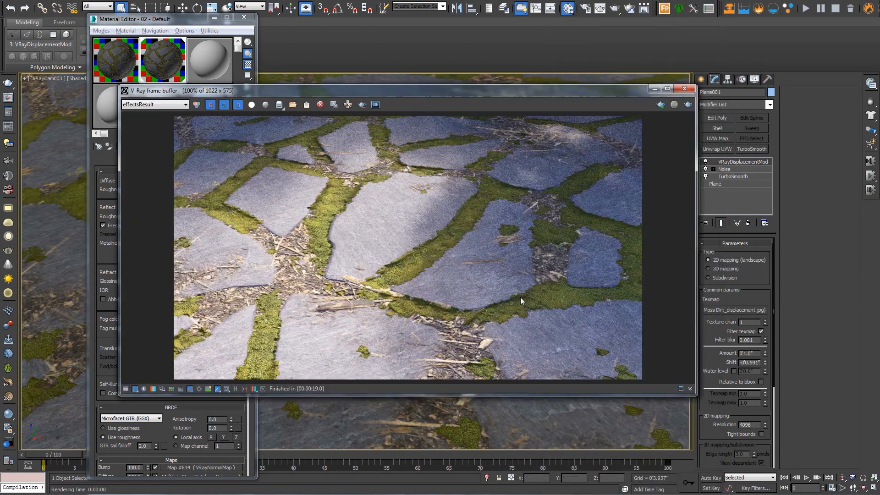
mouse_move(425, 247)
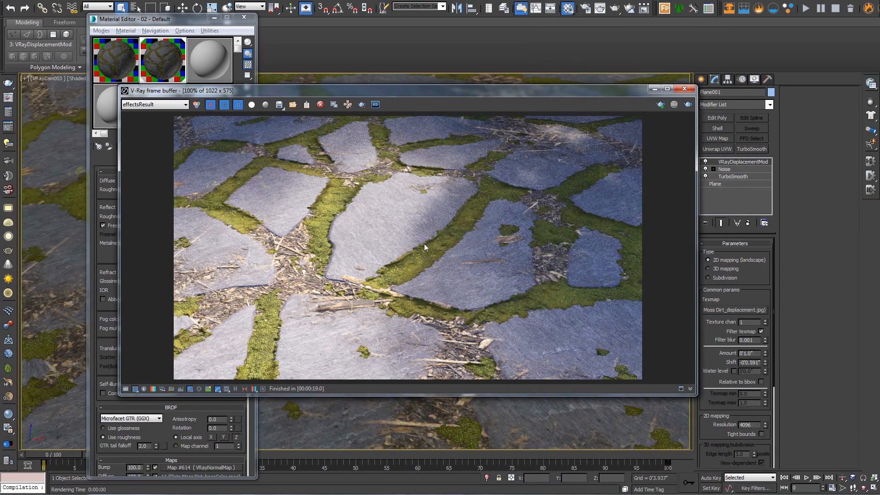
mouse_move(360, 226)
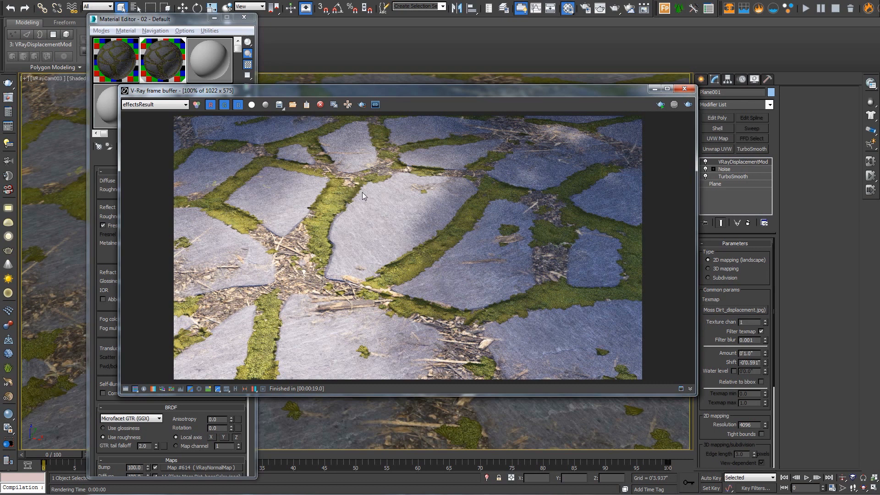
mouse_move(684, 350)
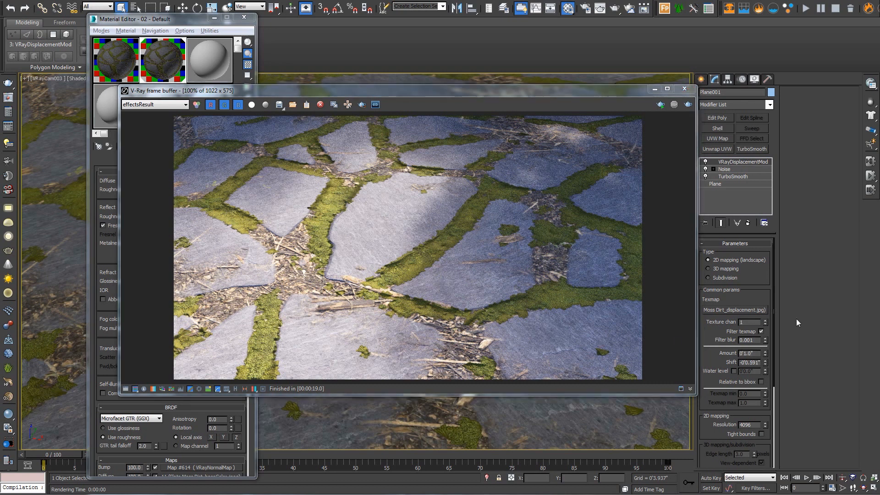
triple_click(748, 353)
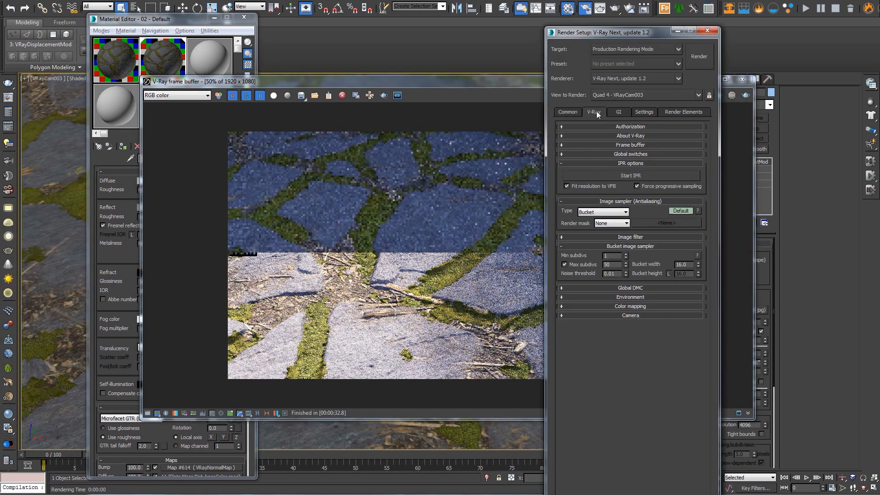
- Switch Render Setup to the V-Ray renderer settings for the 1920×1080 render
left_click(618, 112)
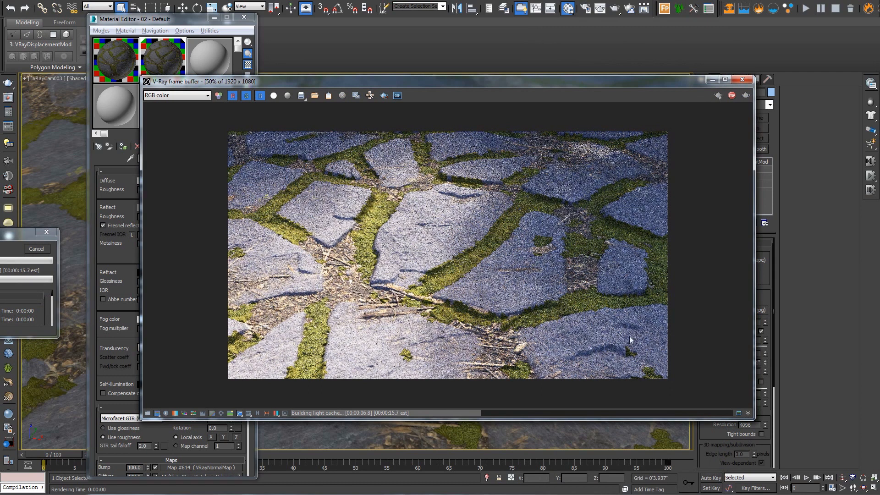
mouse_move(346, 225)
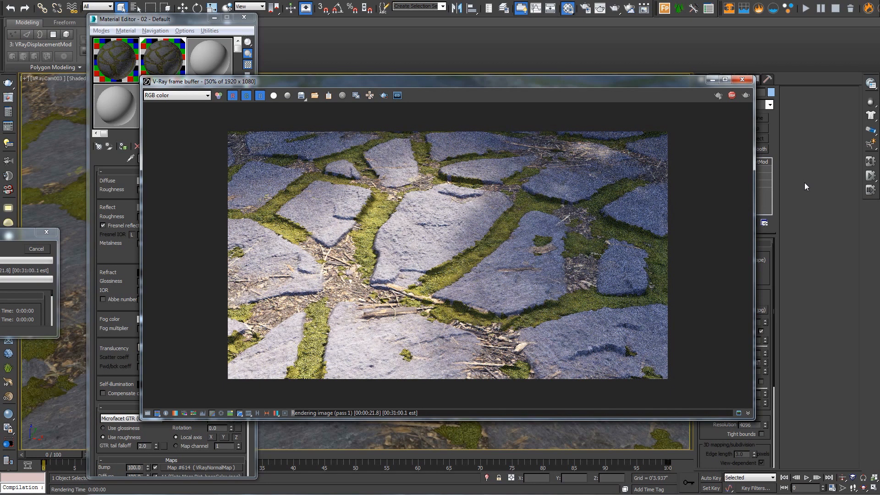
mouse_move(553, 223)
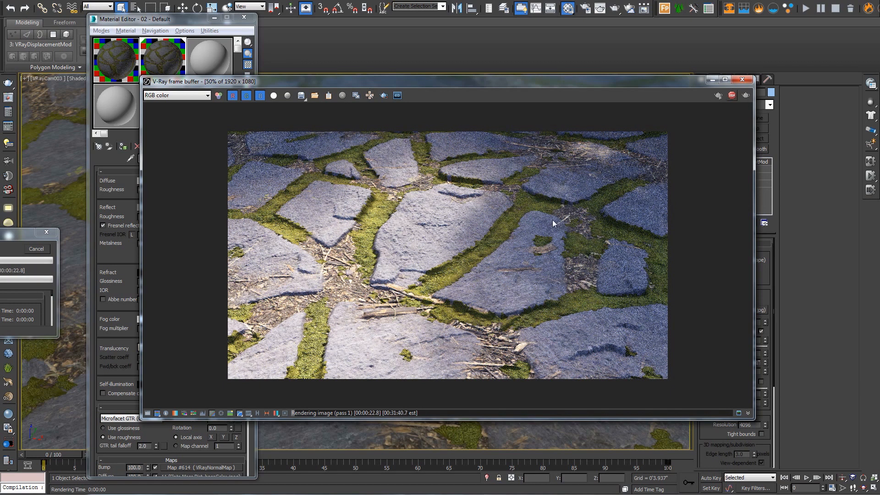
mouse_move(494, 196)
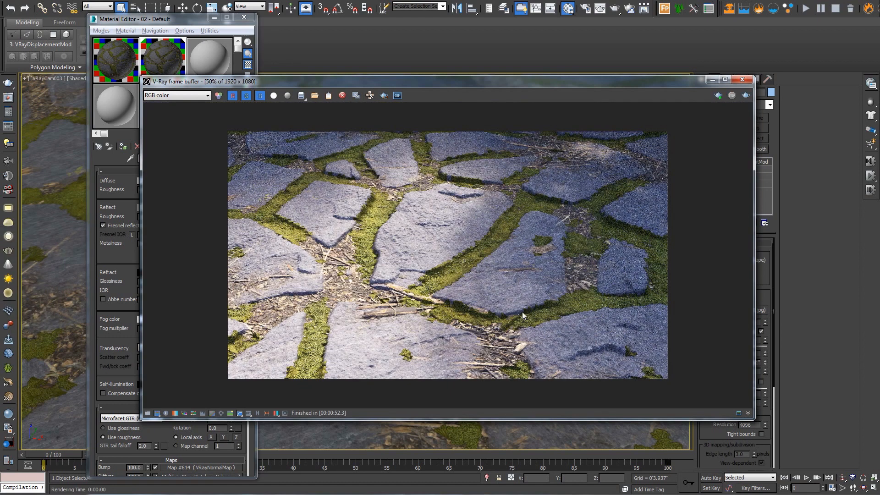
mouse_move(432, 249)
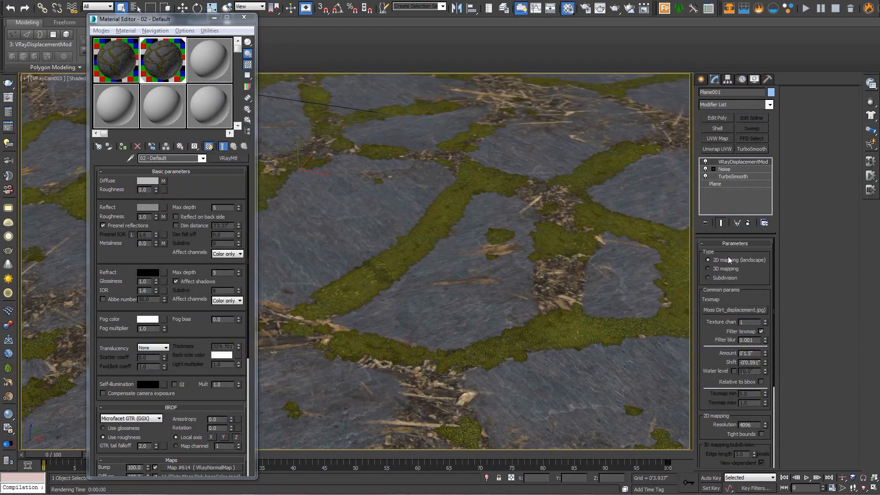
mouse_move(734, 310)
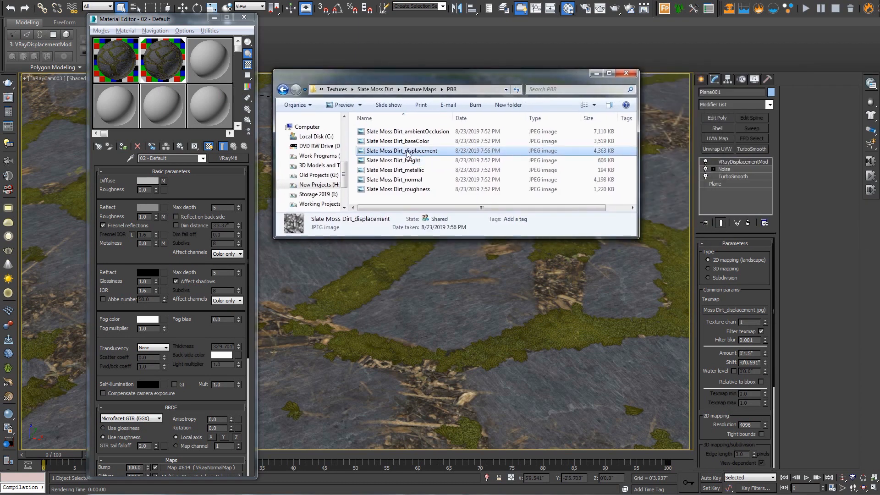
mouse_move(742, 315)
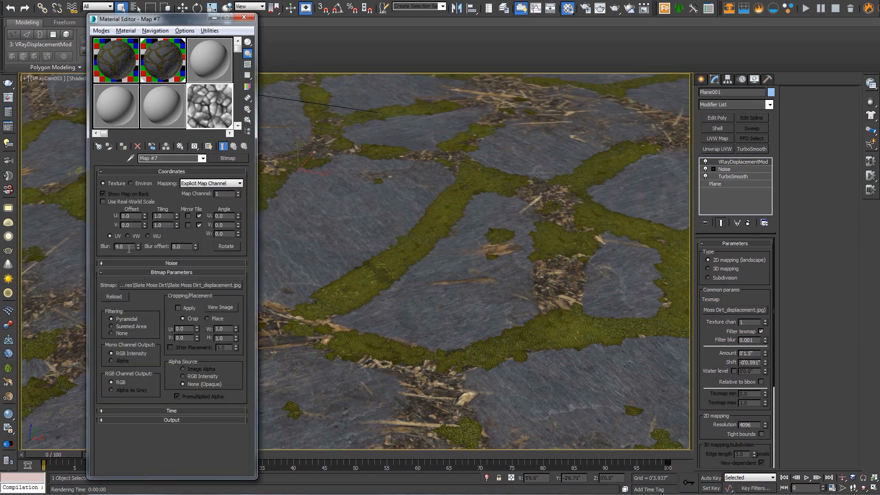
- Lower the displacement bitmap's Blur to 0.2 and bring the last paving render back up
triple_click(120, 247)
type("0.2")
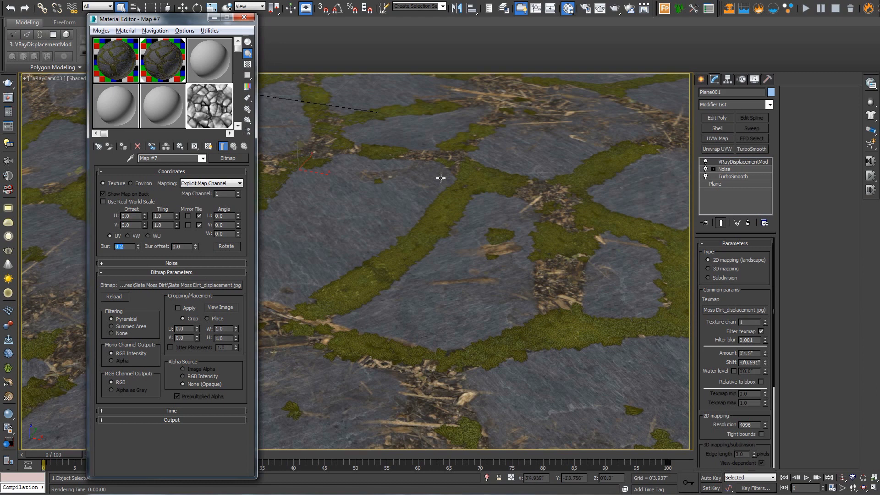
left_click(805, 7)
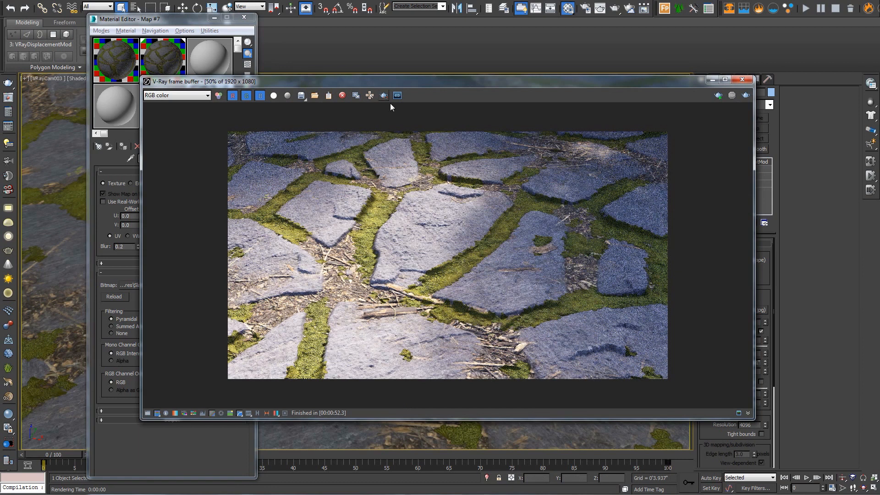
- Region-render a close-up with Blur restored to 4.0, then close the V-Ray frame buffer
left_click(397, 95)
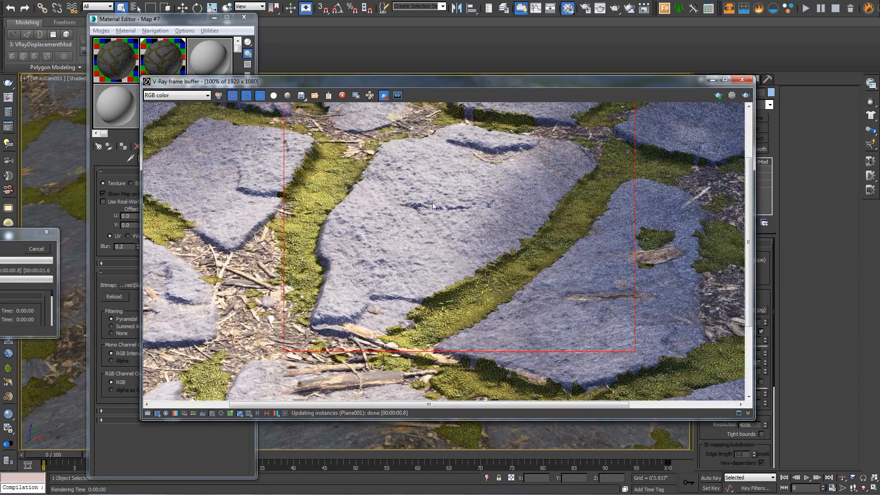
mouse_move(394, 223)
type("4")
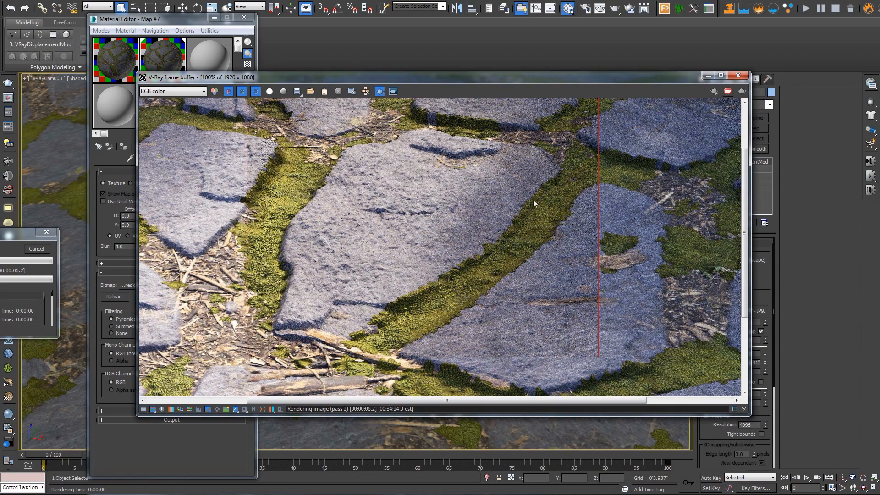
mouse_move(740, 79)
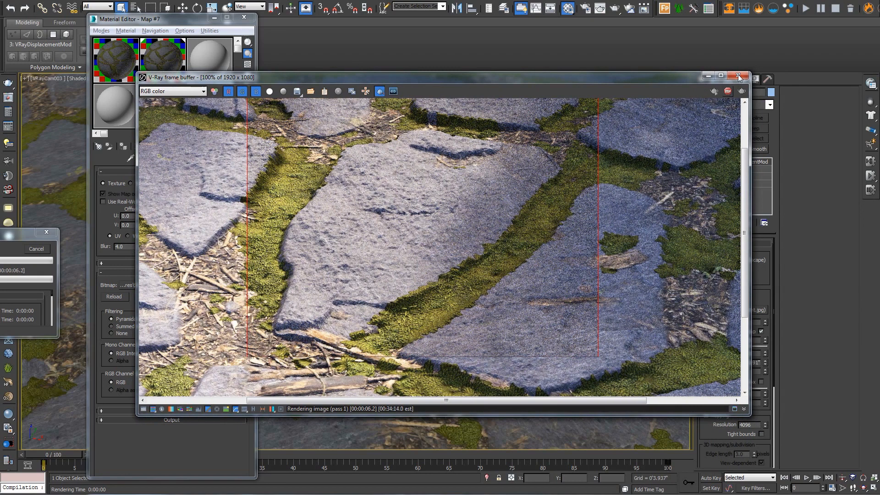
left_click(738, 77)
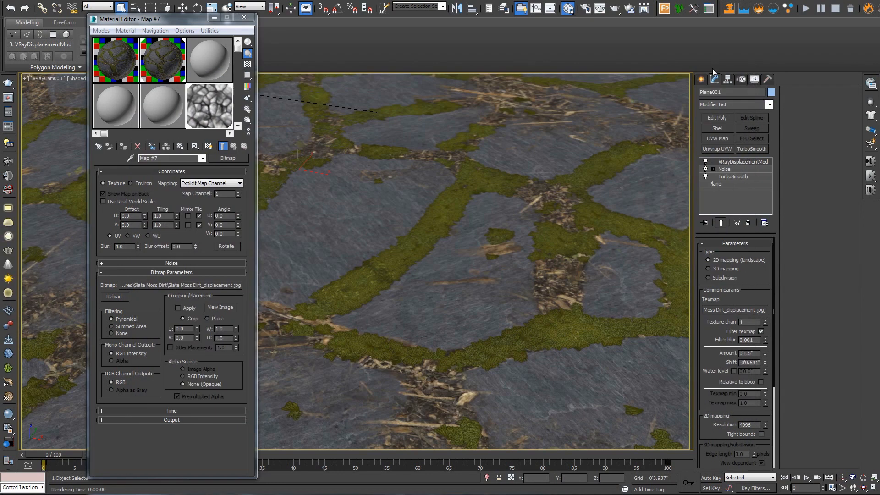
mouse_move(673, 65)
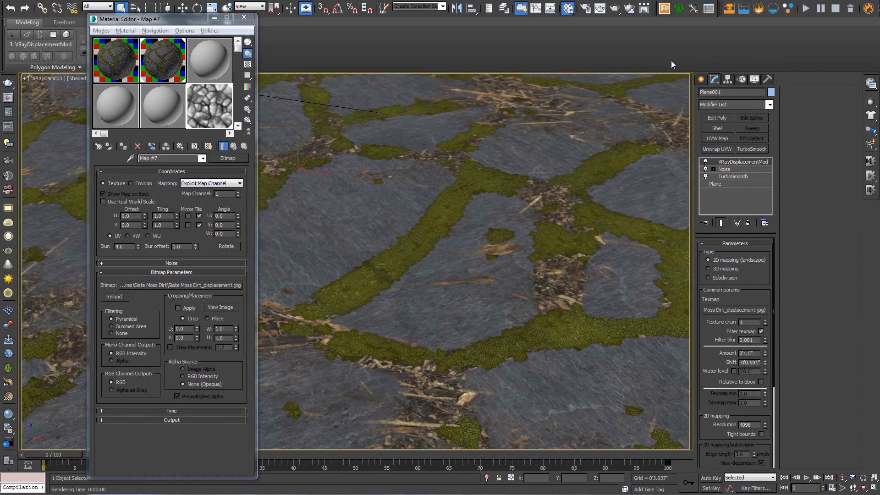